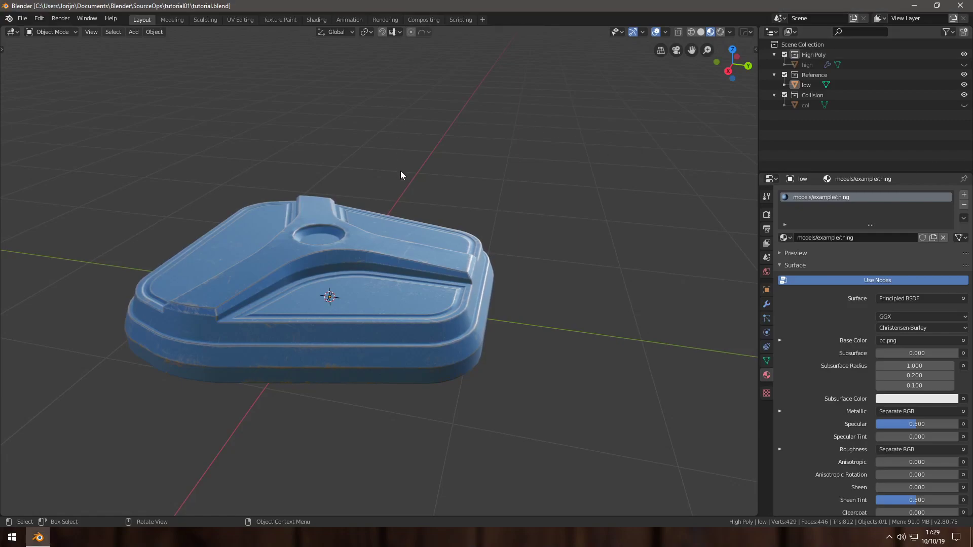
pyautogui.moveTo(409, 184)
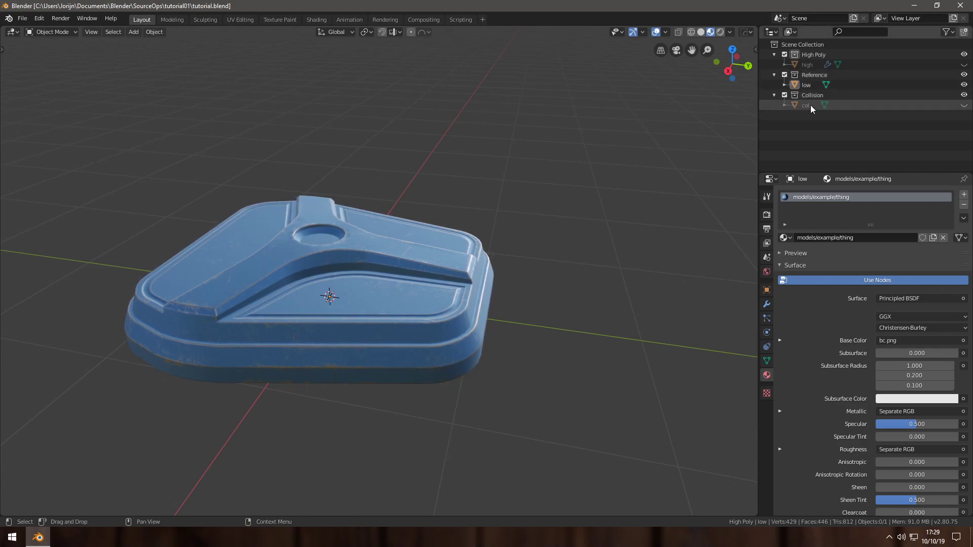
# Select the textured low-poly model in the 3D viewport
pyautogui.click(962, 104)
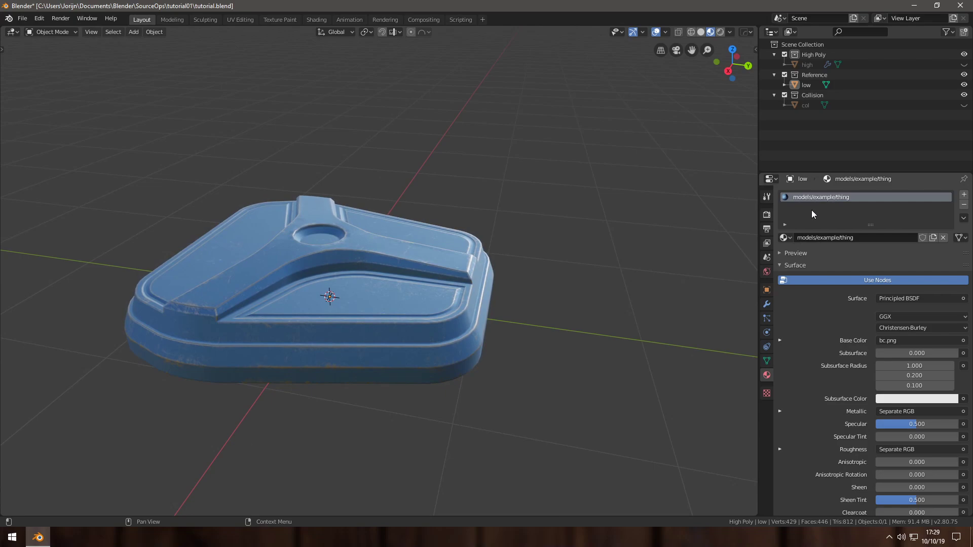
pyautogui.moveTo(823, 202)
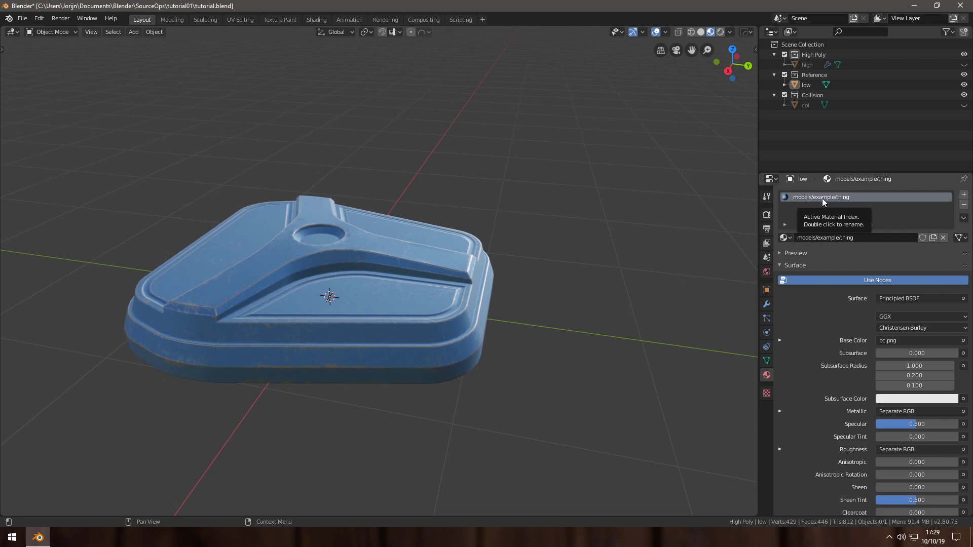
pyautogui.moveTo(842, 200)
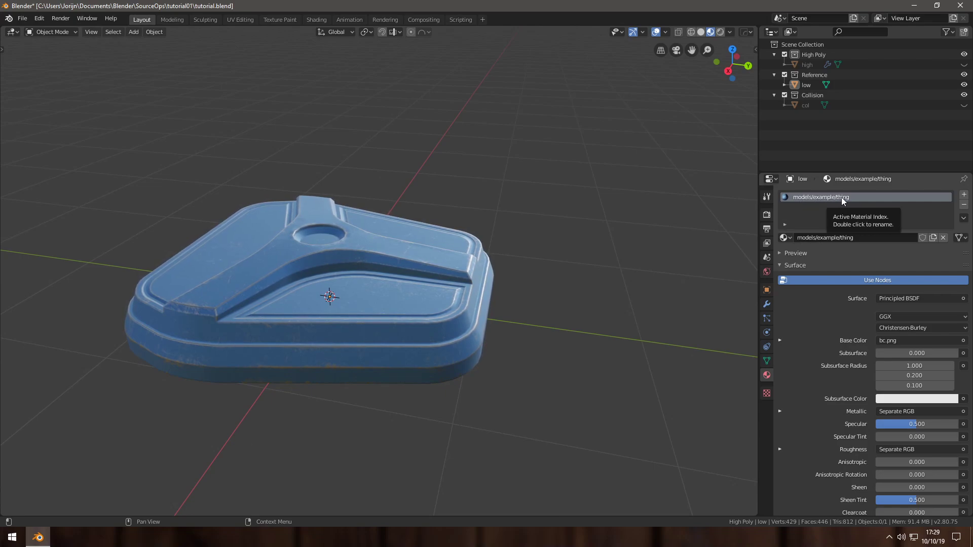
pyautogui.moveTo(807, 220)
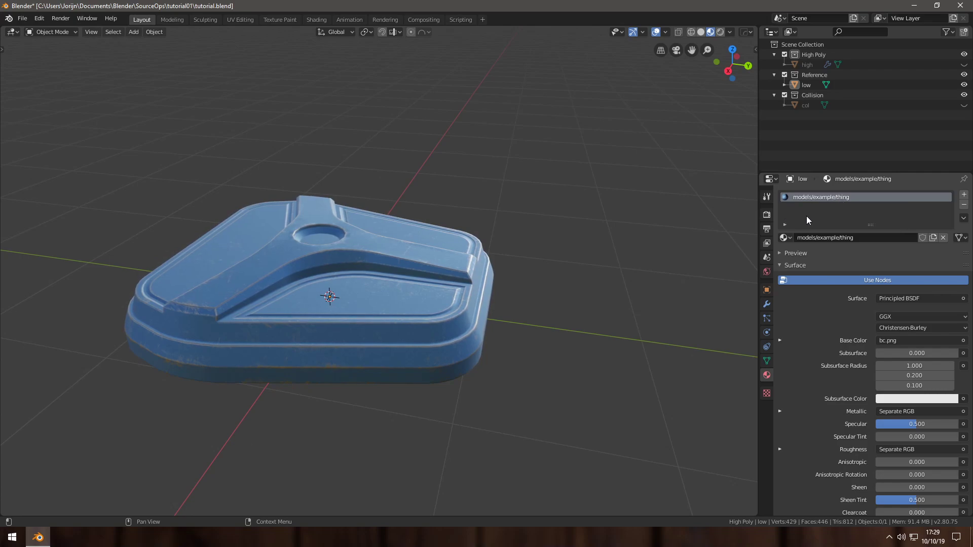
pyautogui.moveTo(833, 207)
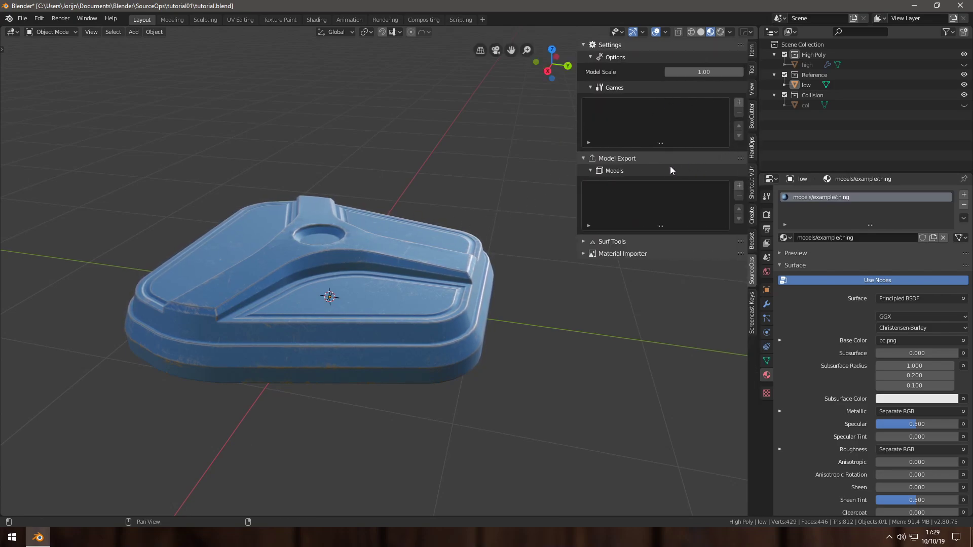
# Show the SourceOps sidebar and set the model scale to 32
pyautogui.press('n')
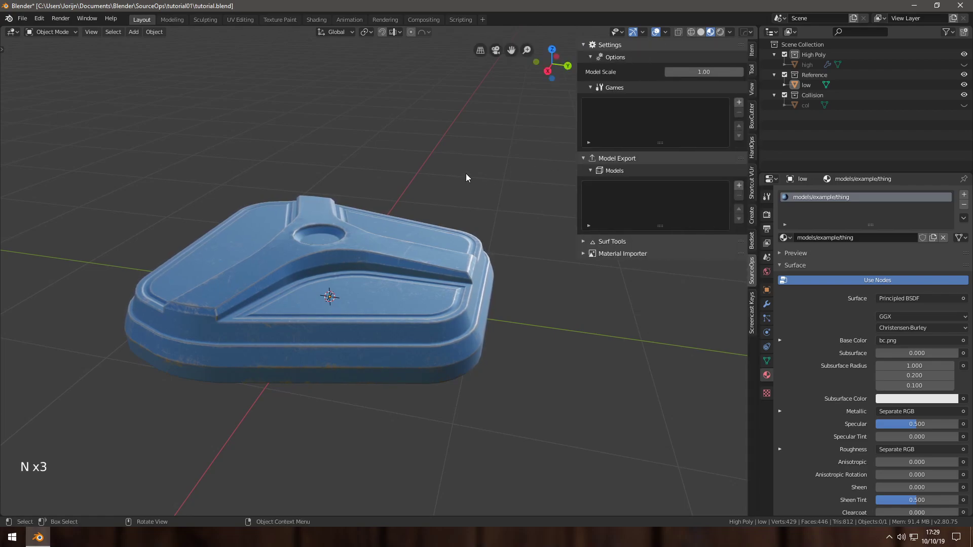
pyautogui.moveTo(225, 387)
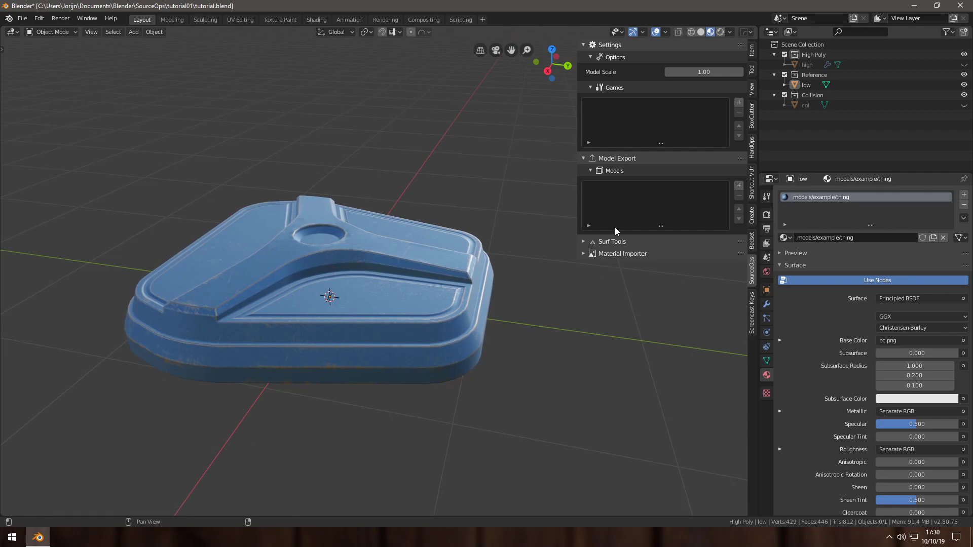
pyautogui.moveTo(758, 137)
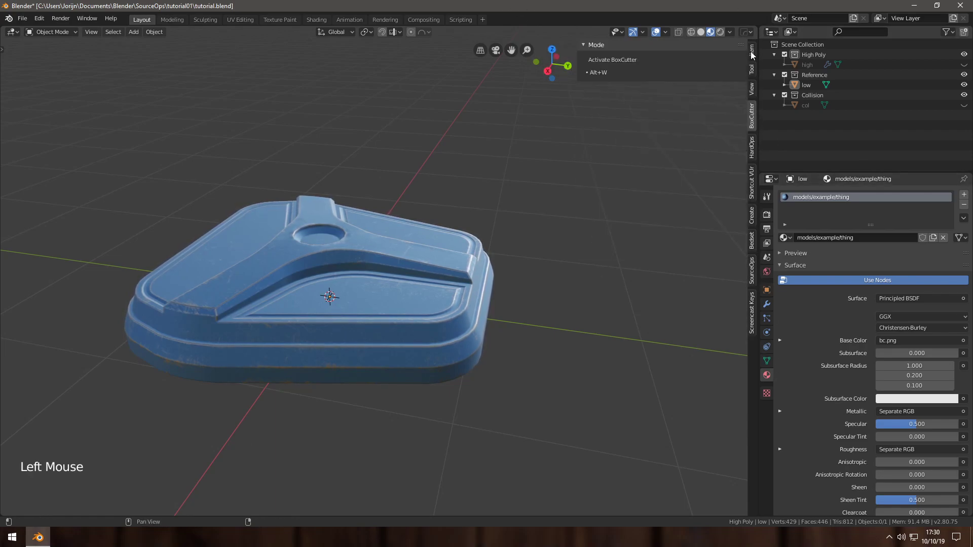
pyautogui.click(752, 311)
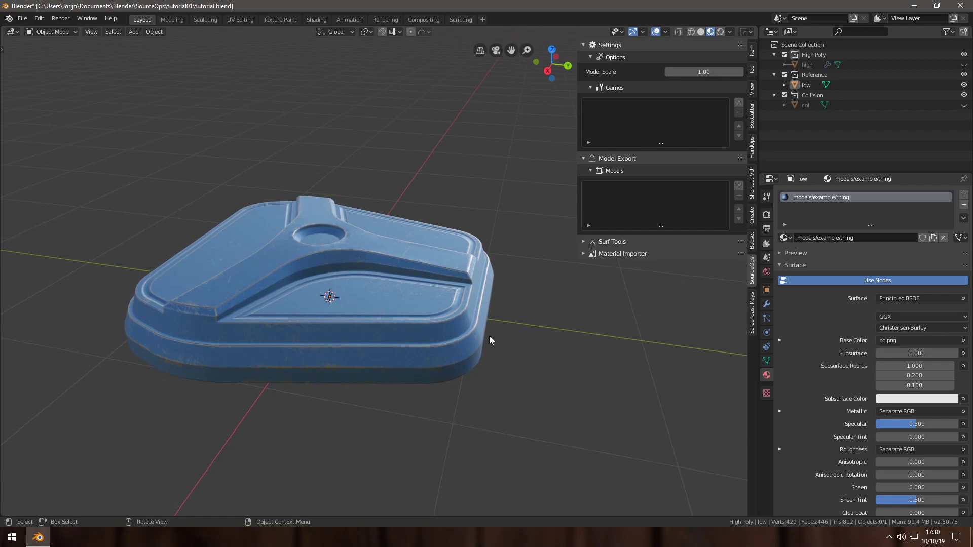
pyautogui.moveTo(485, 313)
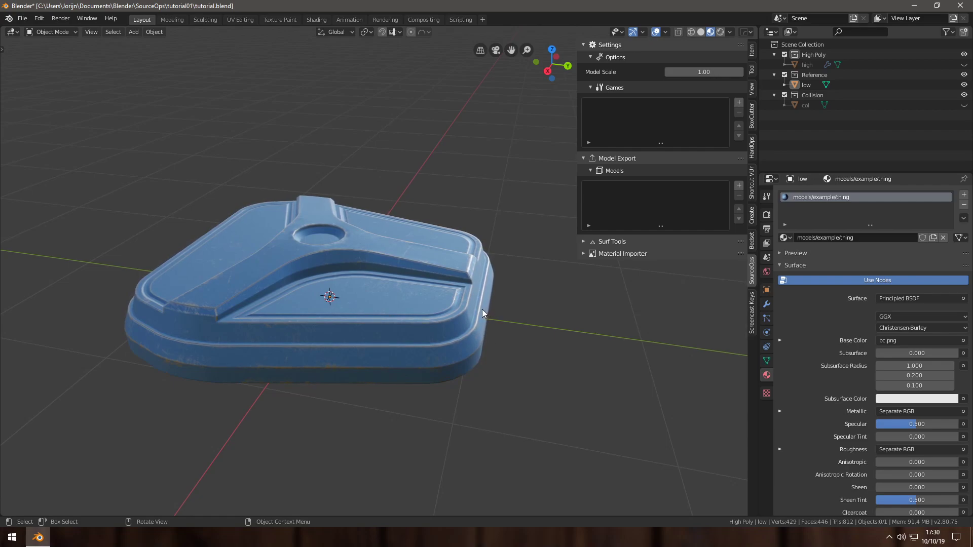
pyautogui.click(704, 71)
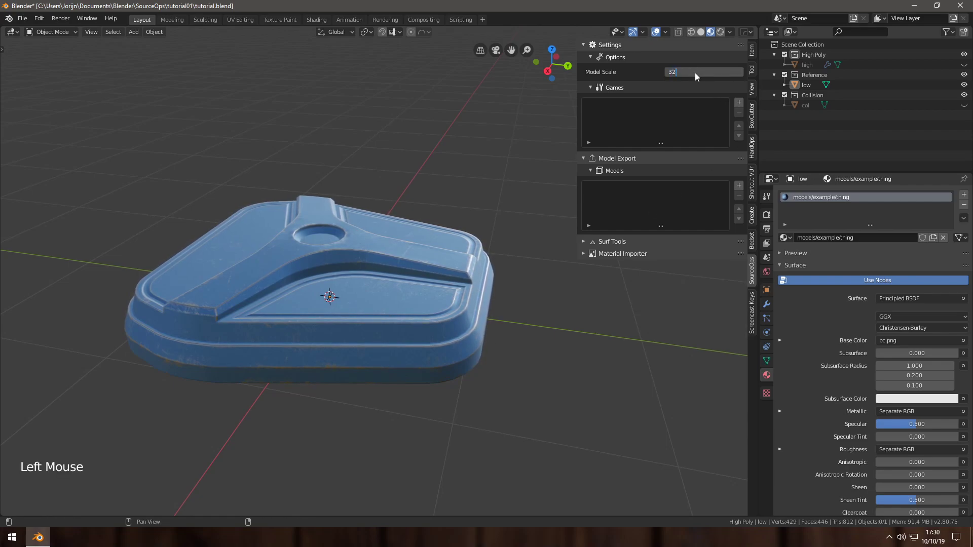
pyautogui.press('Return')
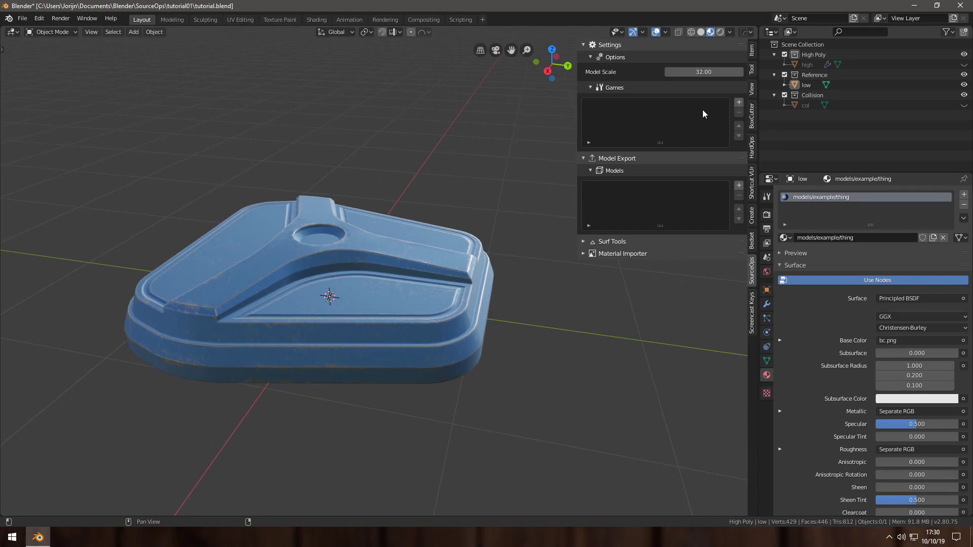
pyautogui.moveTo(737, 114)
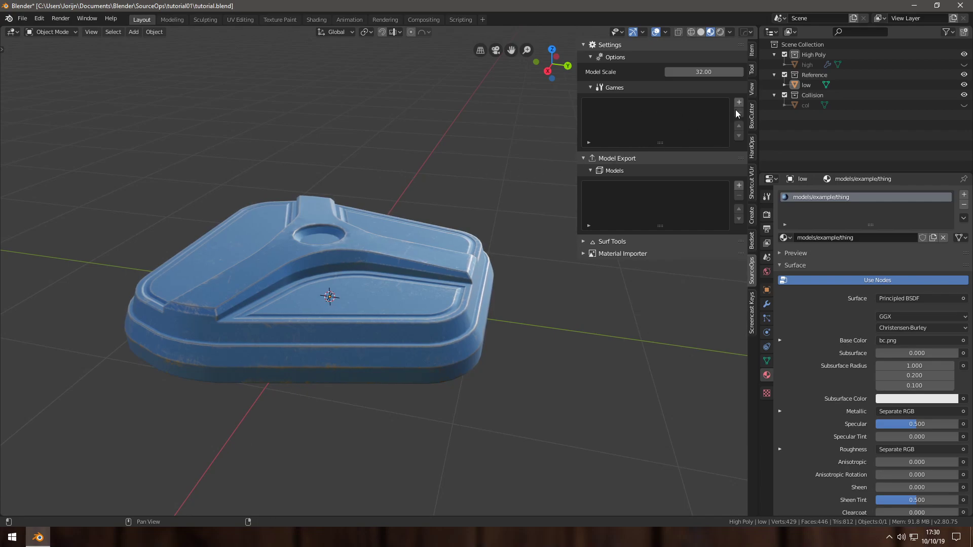
# Add a Momentum Mod game entry pointing at its gameinfo.txt
pyautogui.click(738, 102)
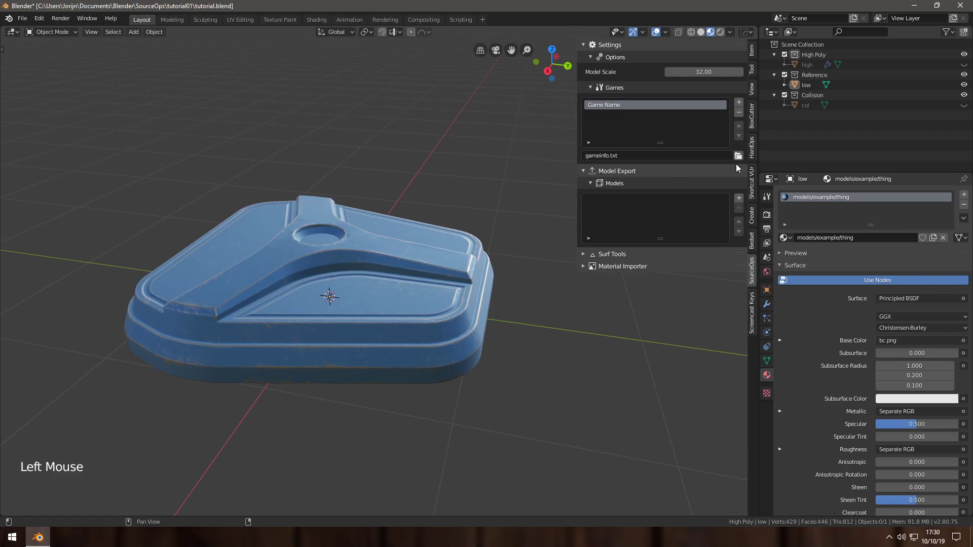
pyautogui.click(738, 156)
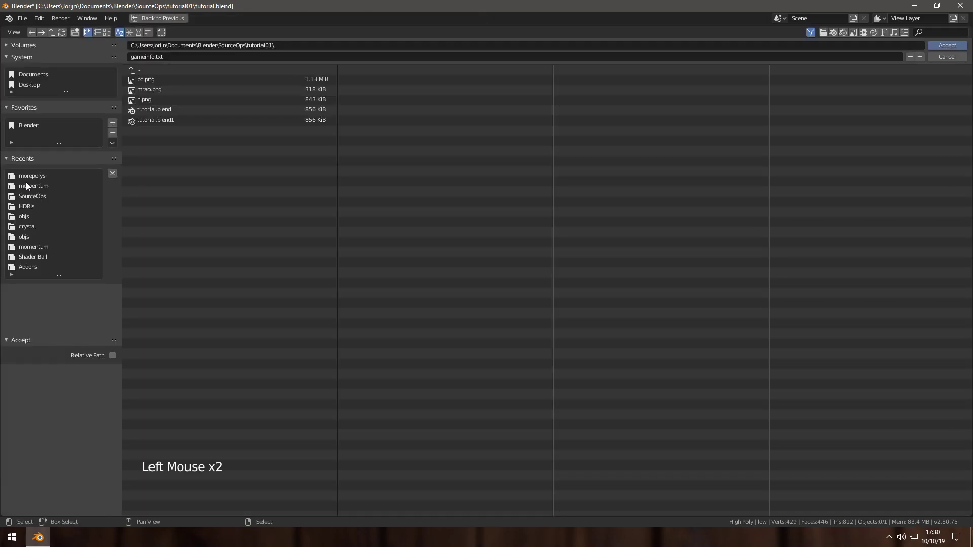
pyautogui.doubleClick(34, 187)
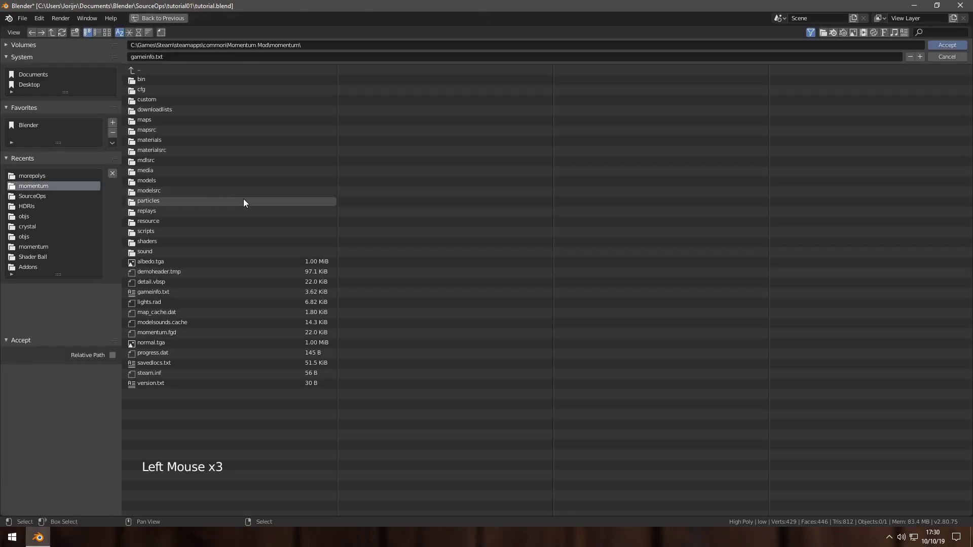
pyautogui.click(948, 46)
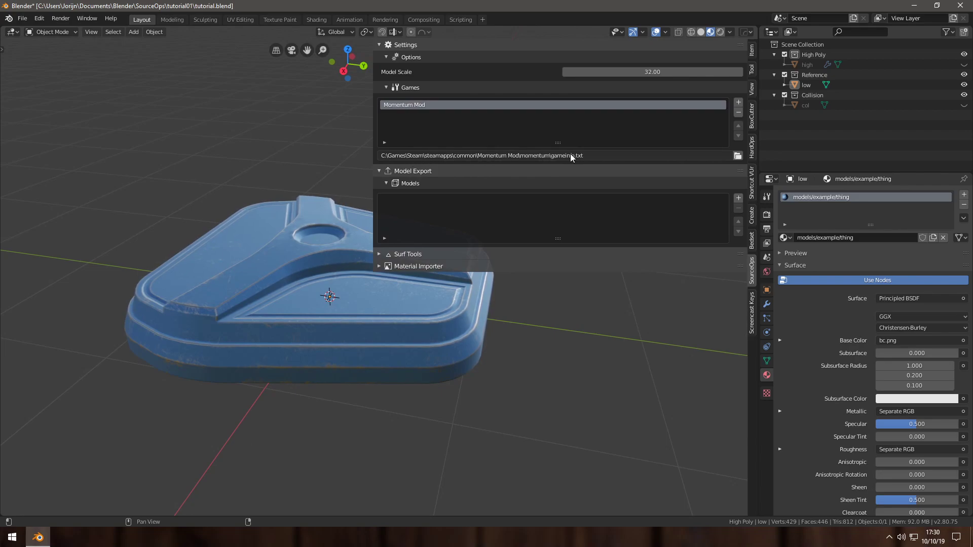
pyautogui.moveTo(362, 146)
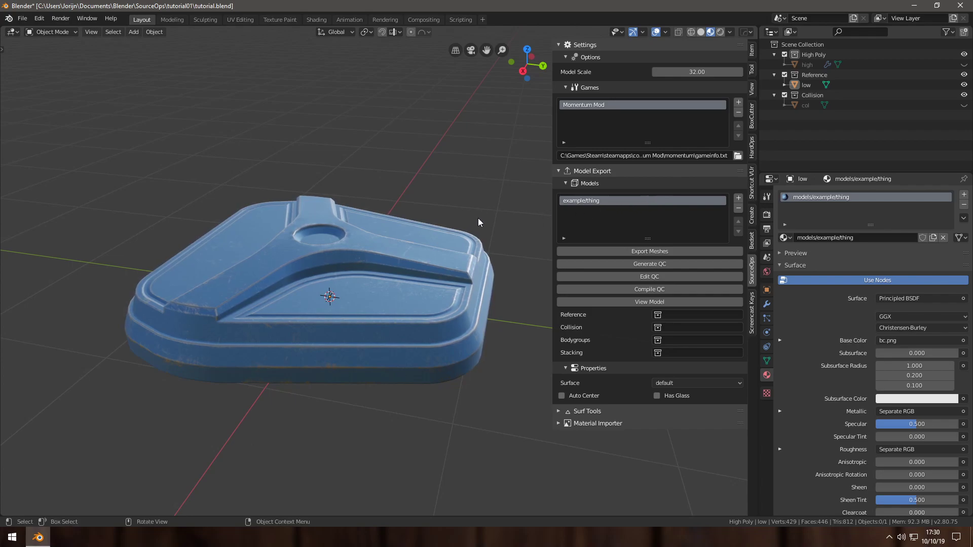
# Assign the Reference collection as reference meshes and the Collision collection as collision
pyautogui.click(656, 314)
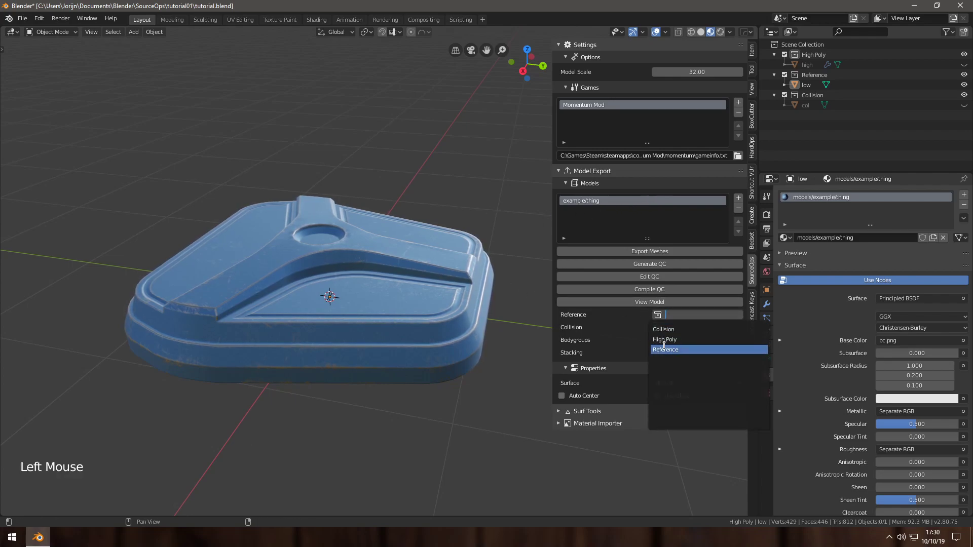
pyautogui.click(665, 348)
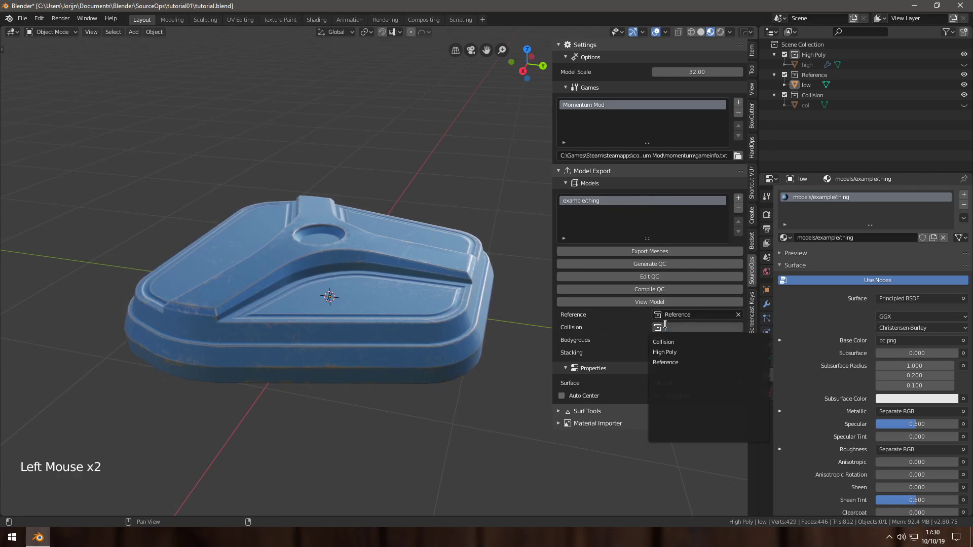
pyautogui.click(663, 343)
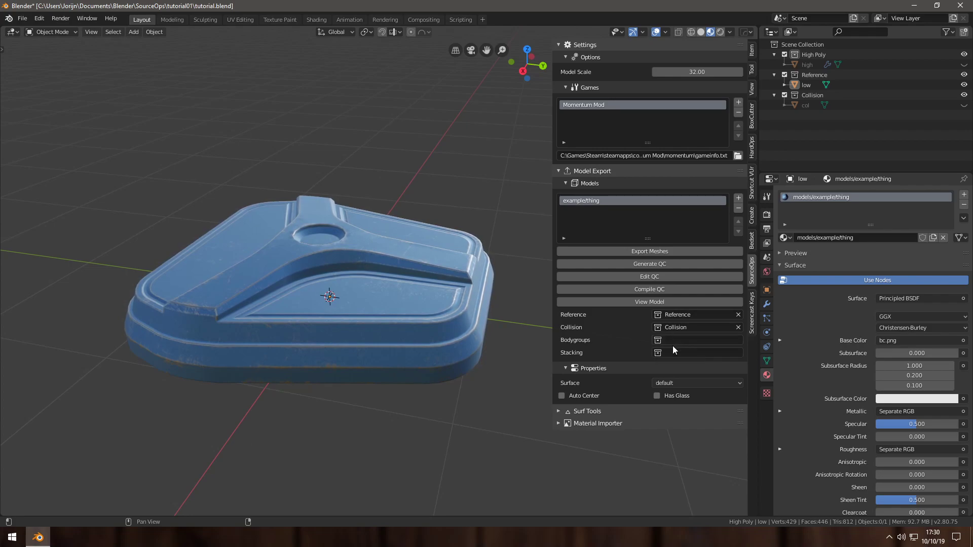
pyautogui.moveTo(648, 353)
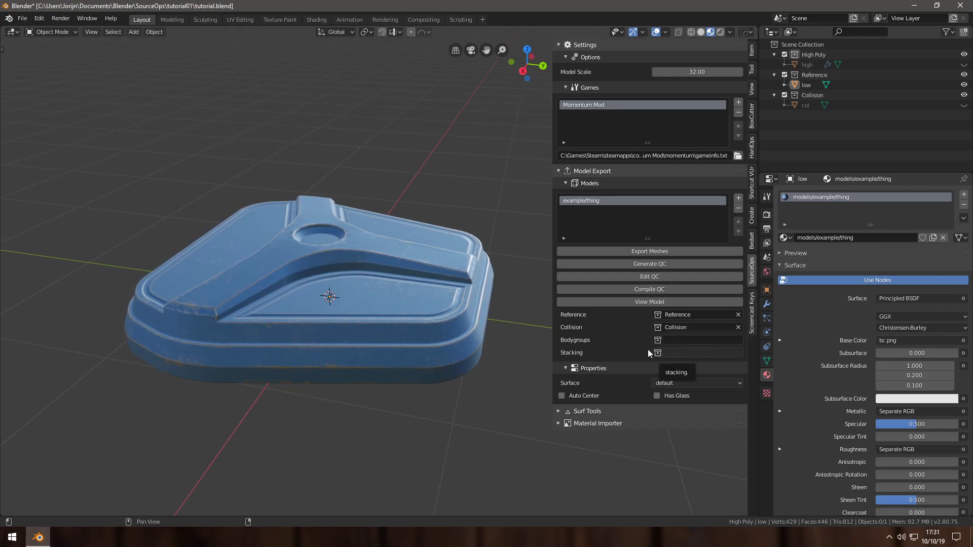
pyautogui.moveTo(652, 342)
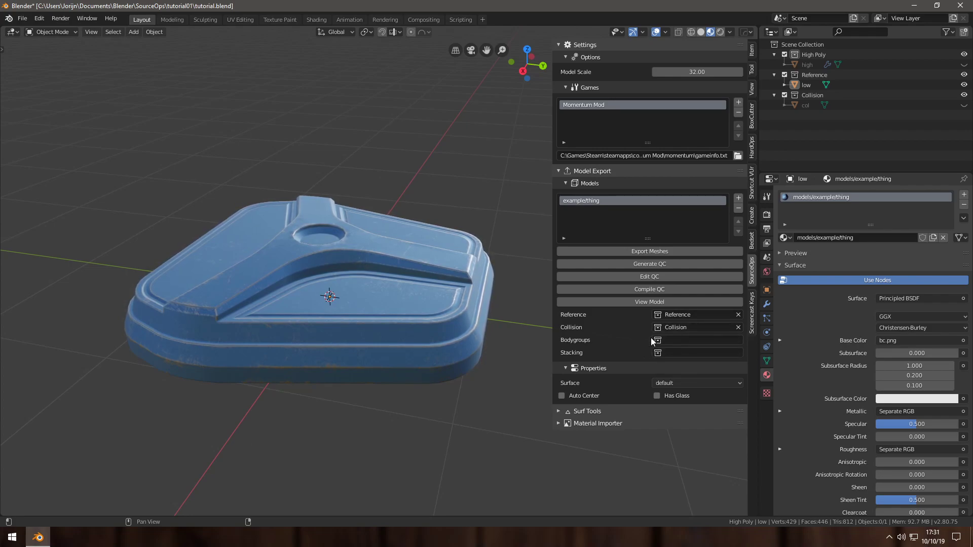
pyautogui.moveTo(625, 342)
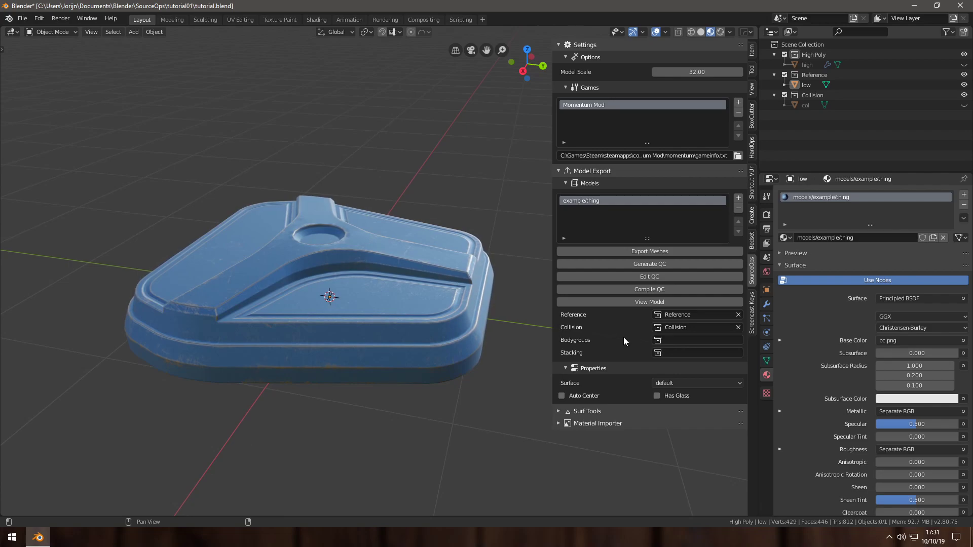
# Choose metal as the model's surface property, leaving Has Glass unchecked
pyautogui.click(697, 383)
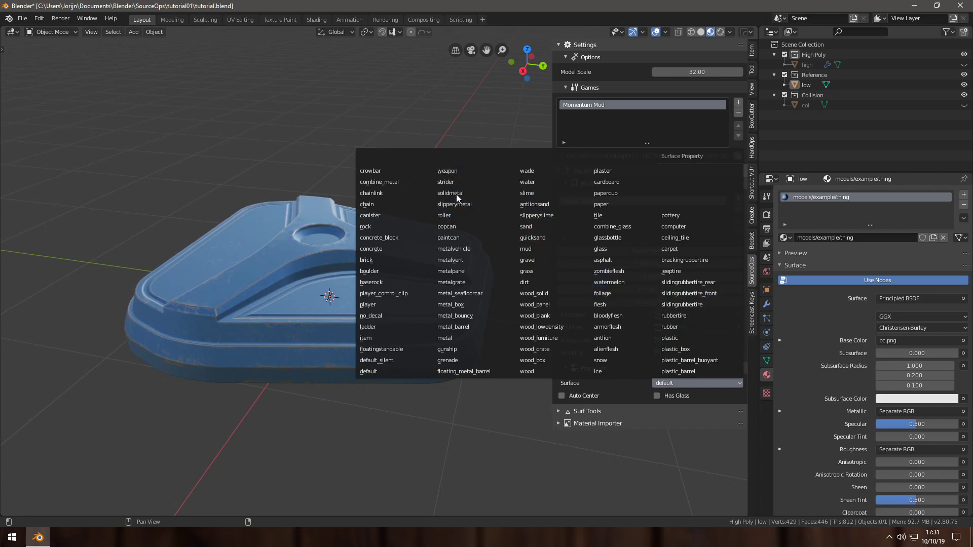
pyautogui.moveTo(391, 192)
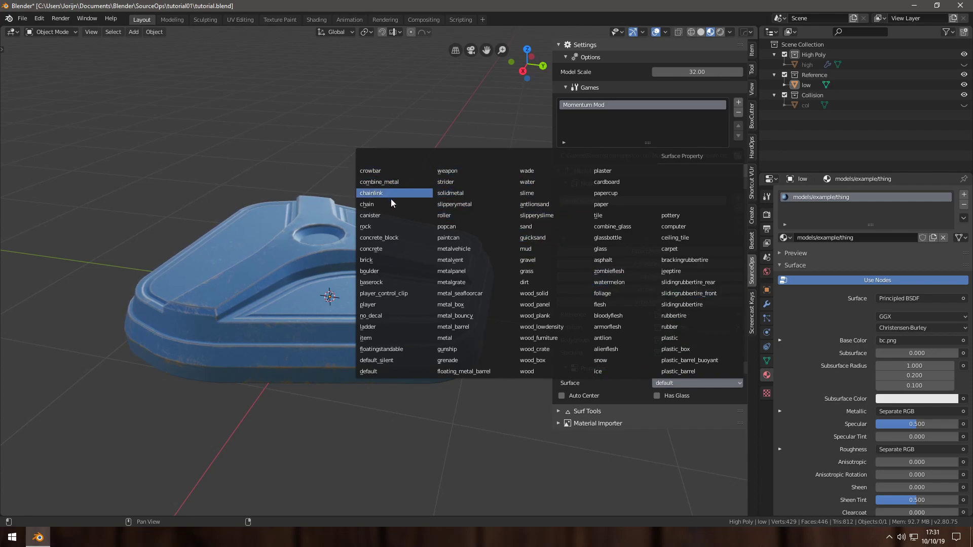
pyautogui.moveTo(426, 243)
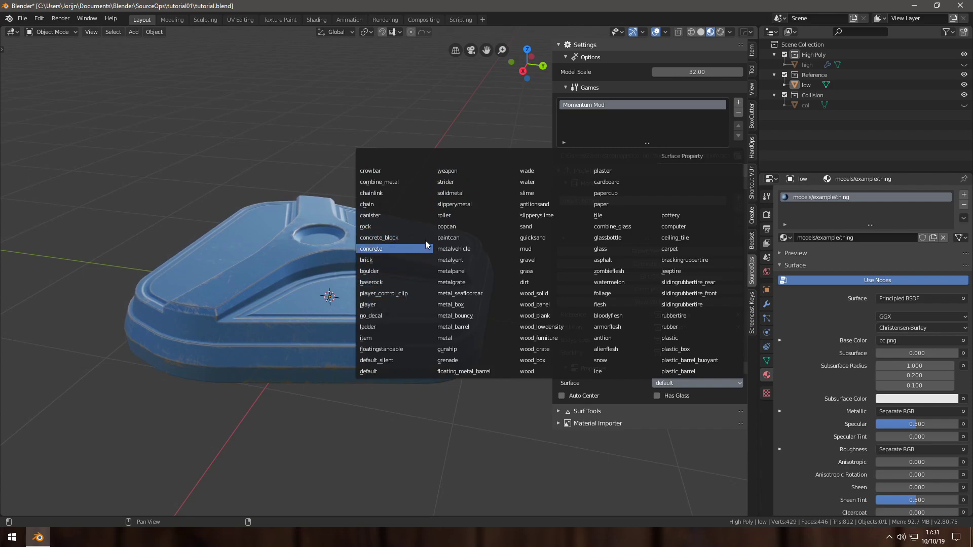
pyautogui.moveTo(614, 215)
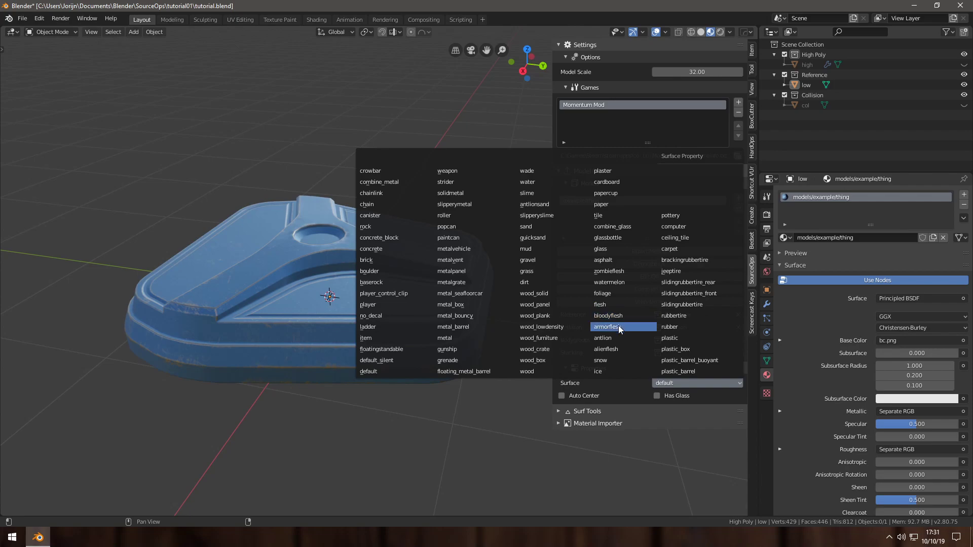
pyautogui.moveTo(691, 282)
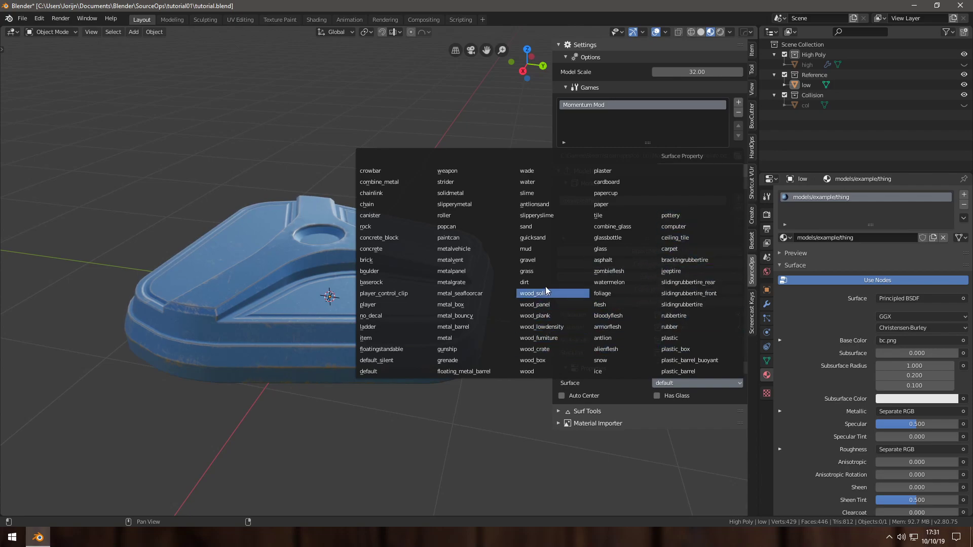
pyautogui.moveTo(537, 185)
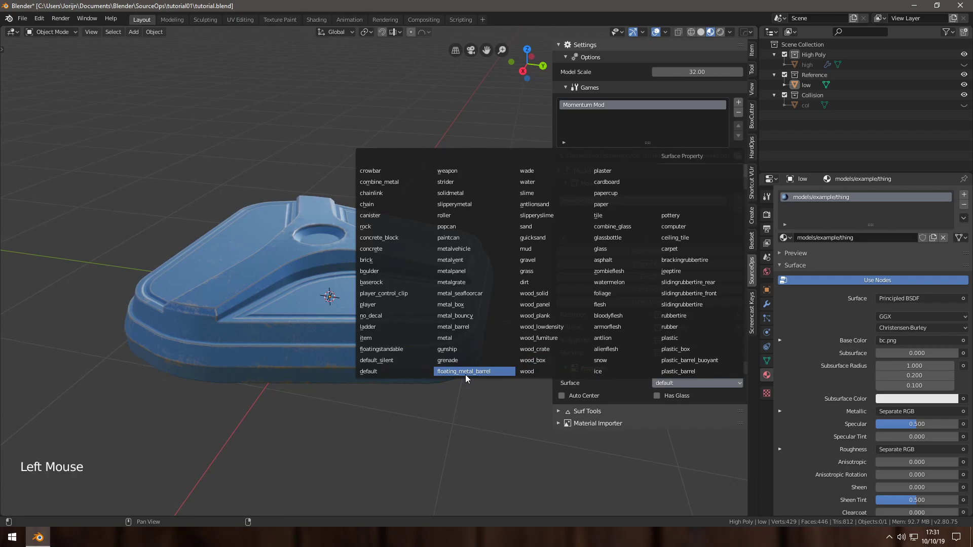
pyautogui.moveTo(448, 338)
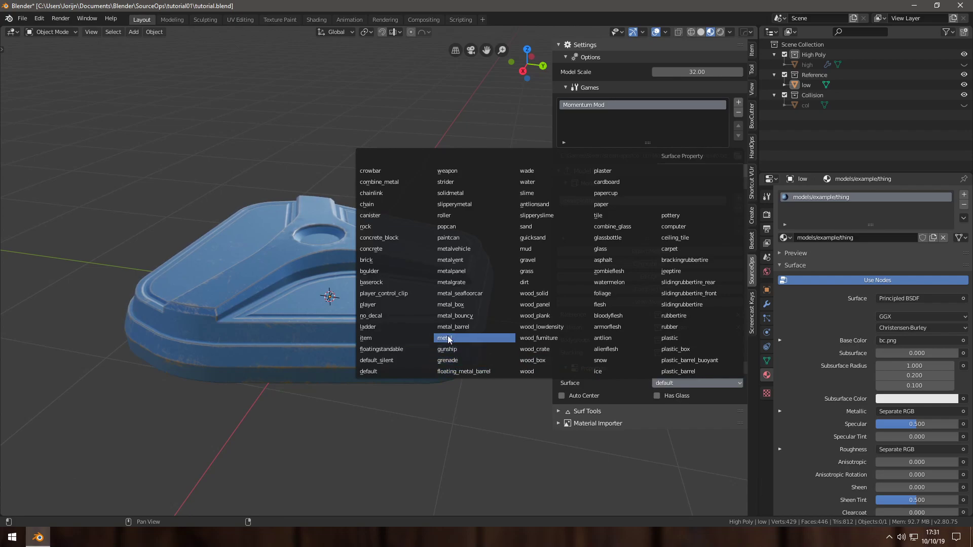
pyautogui.click(448, 339)
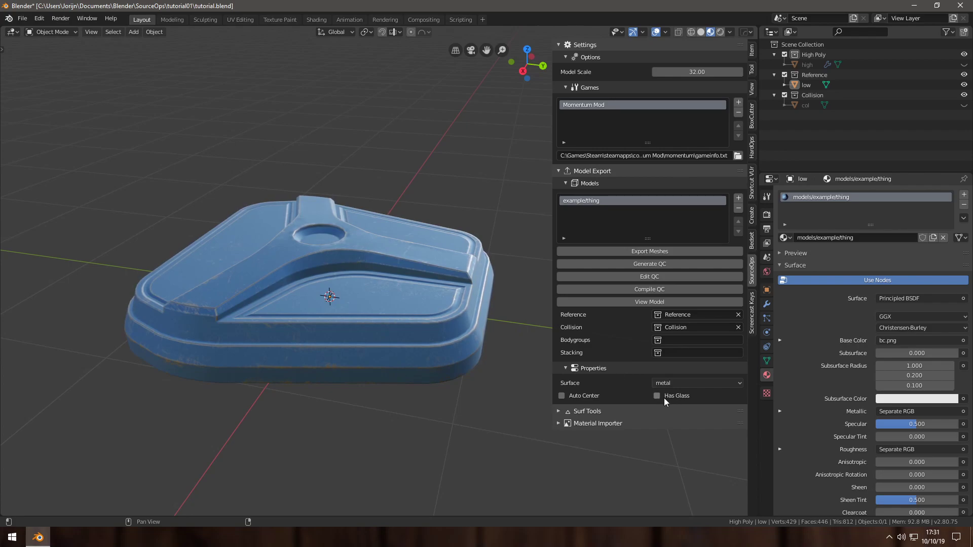
pyautogui.moveTo(667, 398)
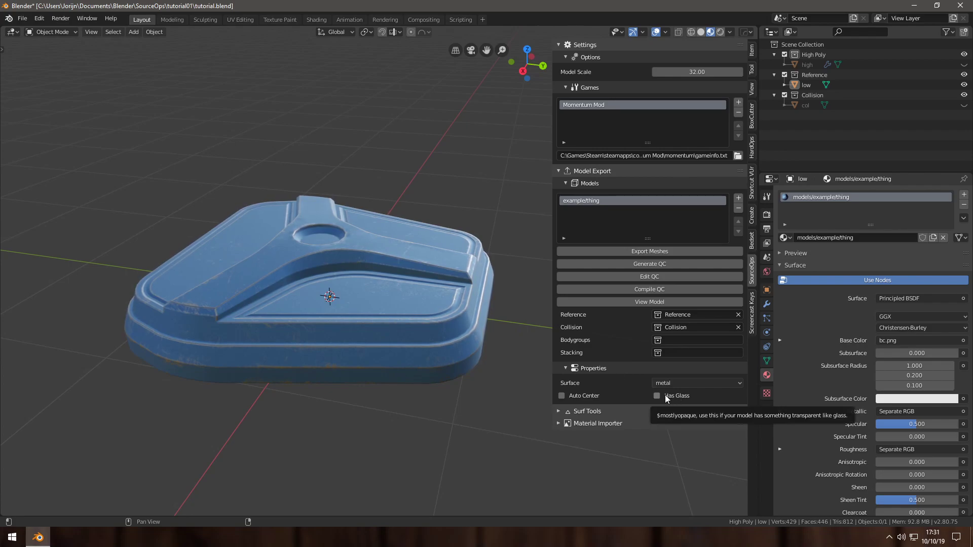
pyautogui.moveTo(622, 380)
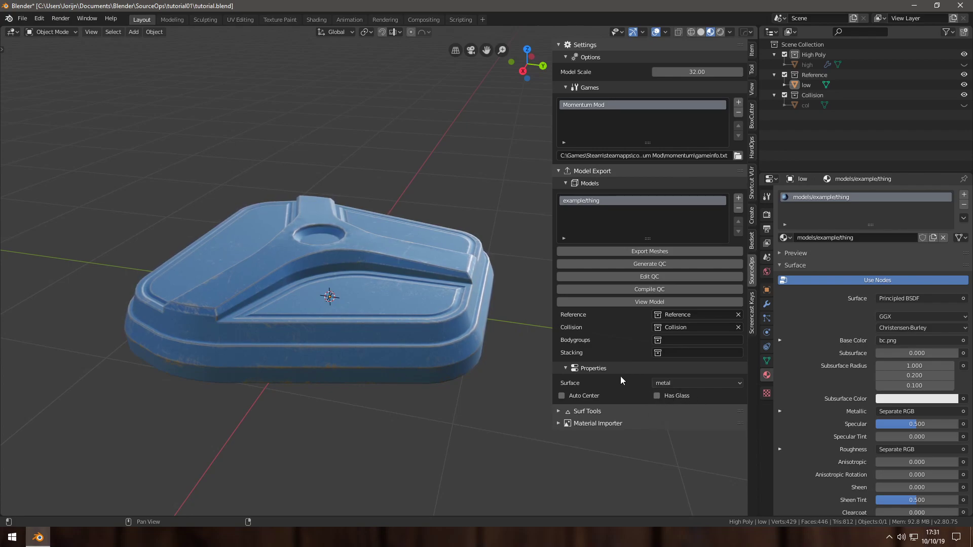
pyautogui.moveTo(677, 397)
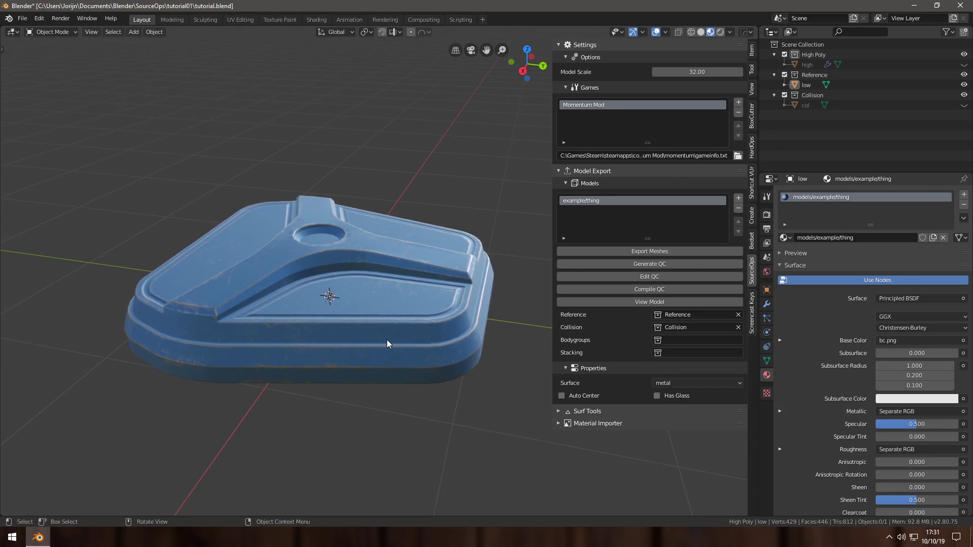
pyautogui.moveTo(571, 397)
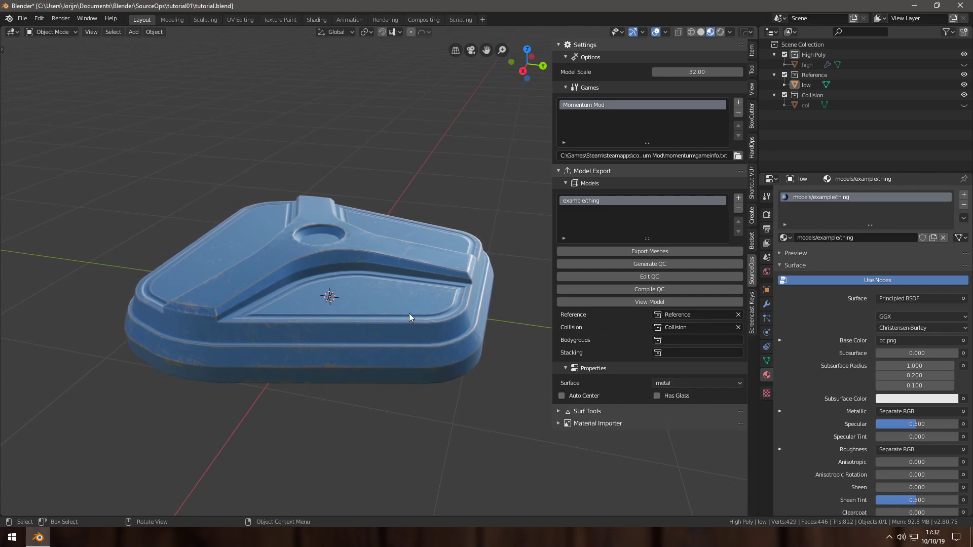
pyautogui.moveTo(409, 317); pyautogui.dragTo(321, 237)
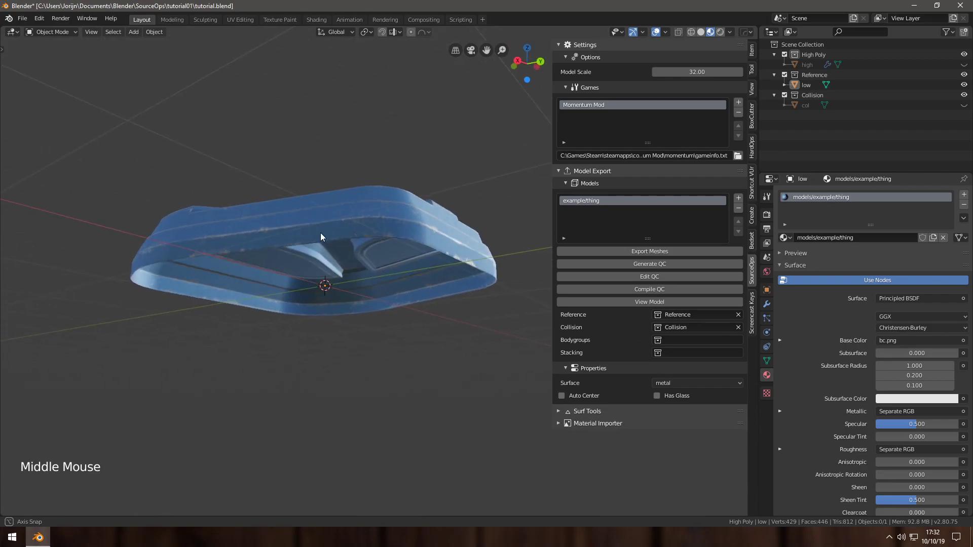
pyautogui.moveTo(321, 238); pyautogui.dragTo(458, 411)
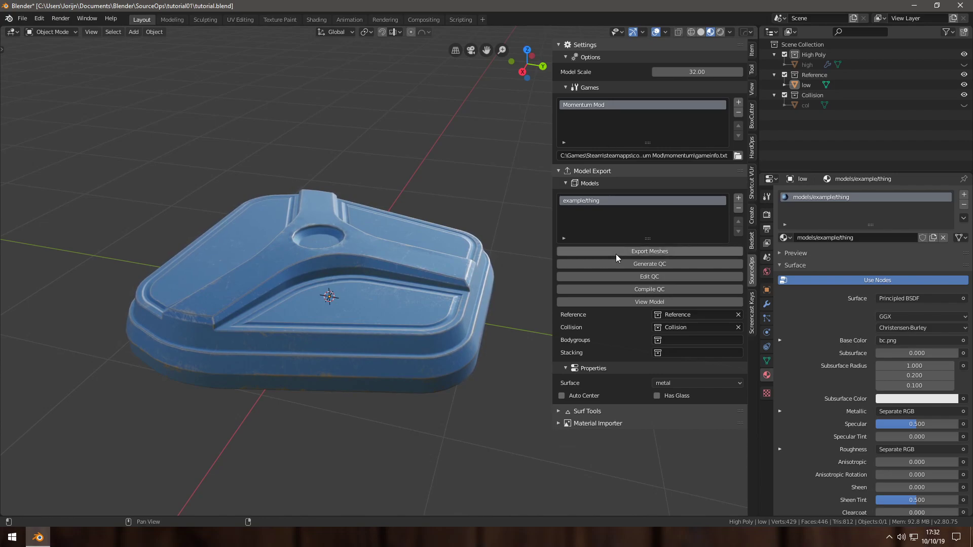
# Export the meshes, generate and open the QC, and view its text in the Scripting workspace
pyautogui.click(648, 251)
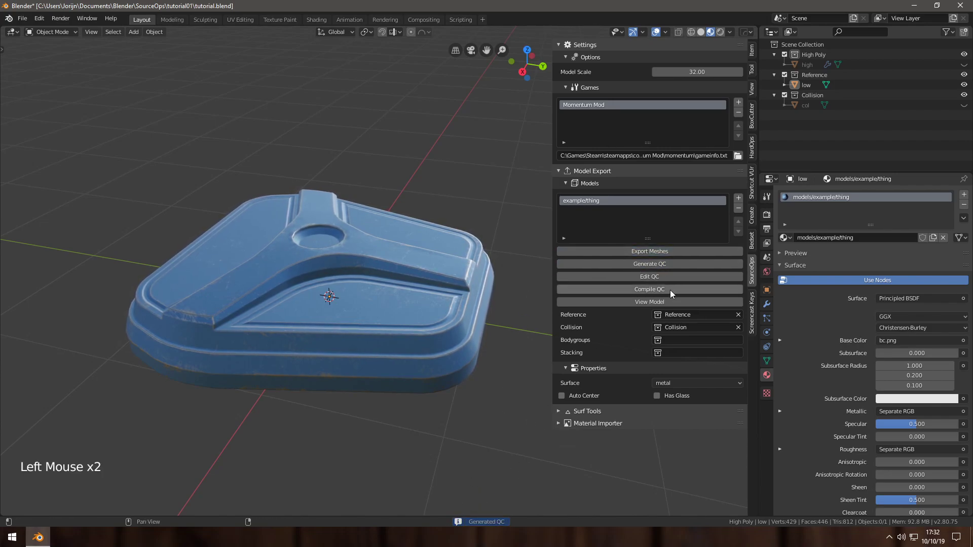
pyautogui.click(649, 275)
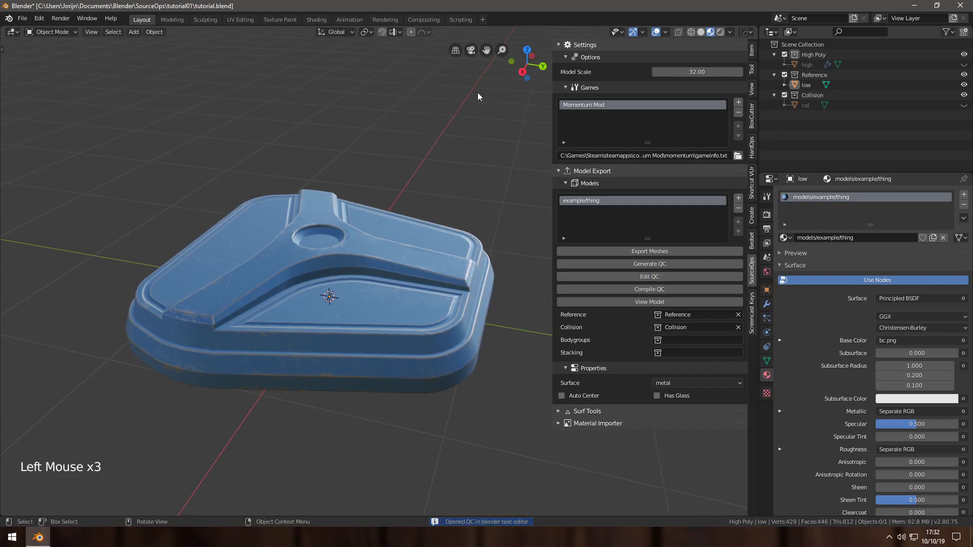
pyautogui.click(461, 20)
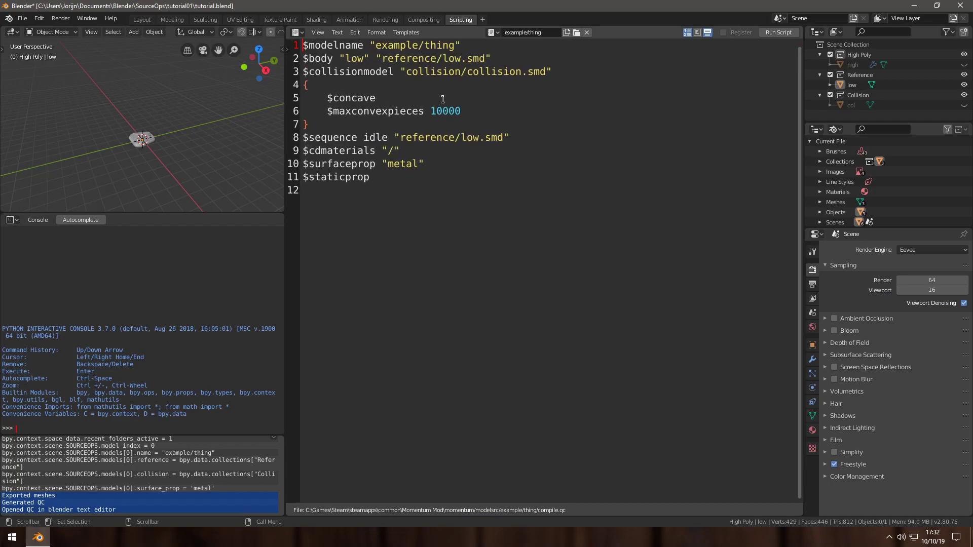
pyautogui.moveTo(373, 230)
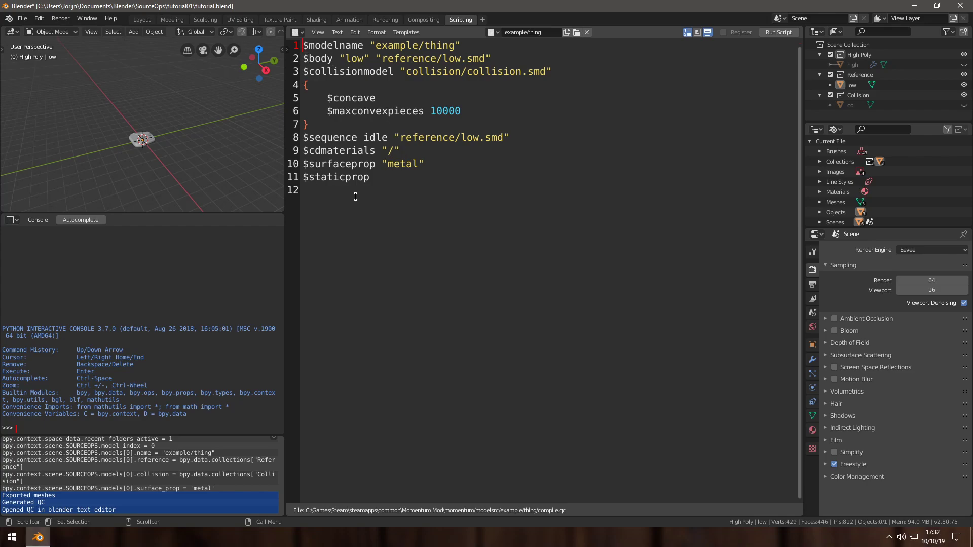
pyautogui.moveTo(171, 92)
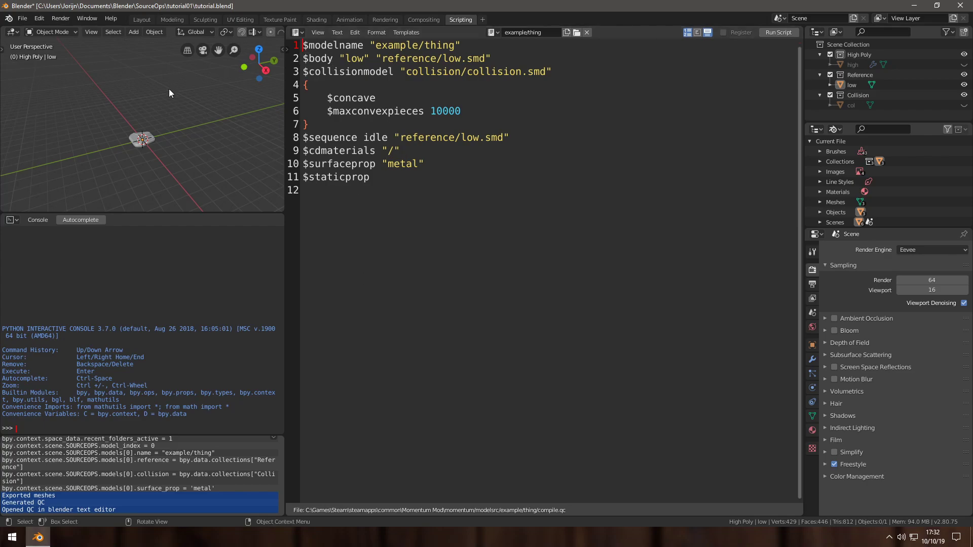
# Compile the QC from the Layout workspace and launch the compiled model in HLMV
pyautogui.click(142, 20)
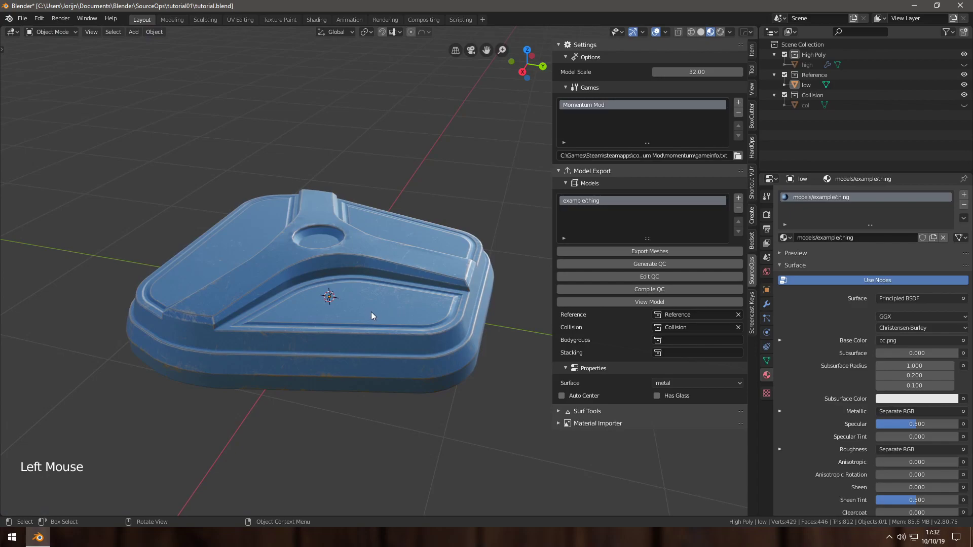
pyautogui.click(648, 290)
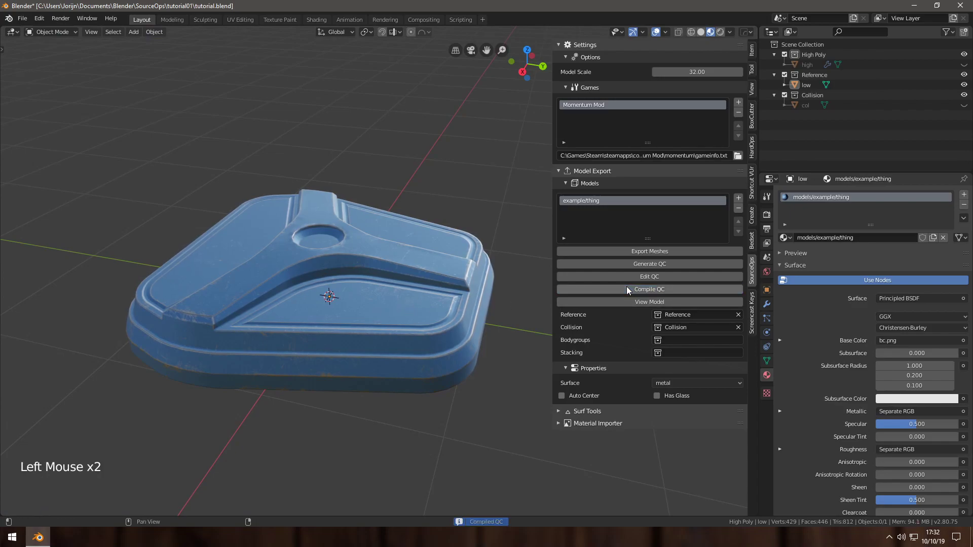
pyautogui.click(648, 302)
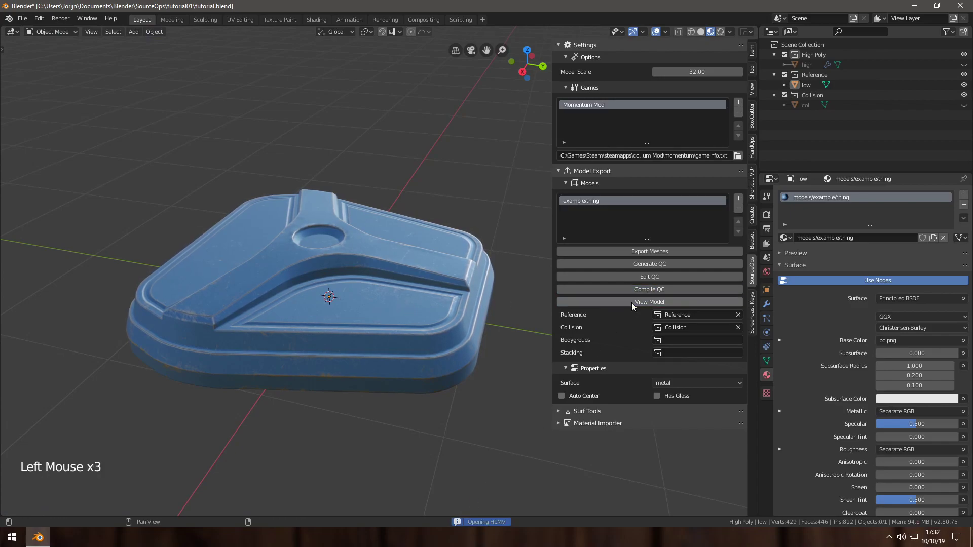
pyautogui.click(649, 302)
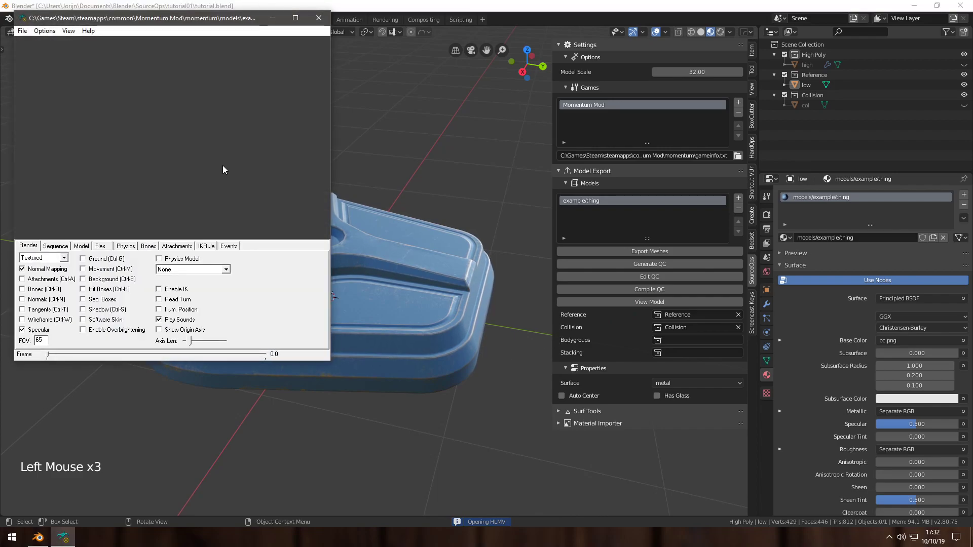
# Show the physics collision model in HLMV, then close the viewer
pyautogui.click(158, 260)
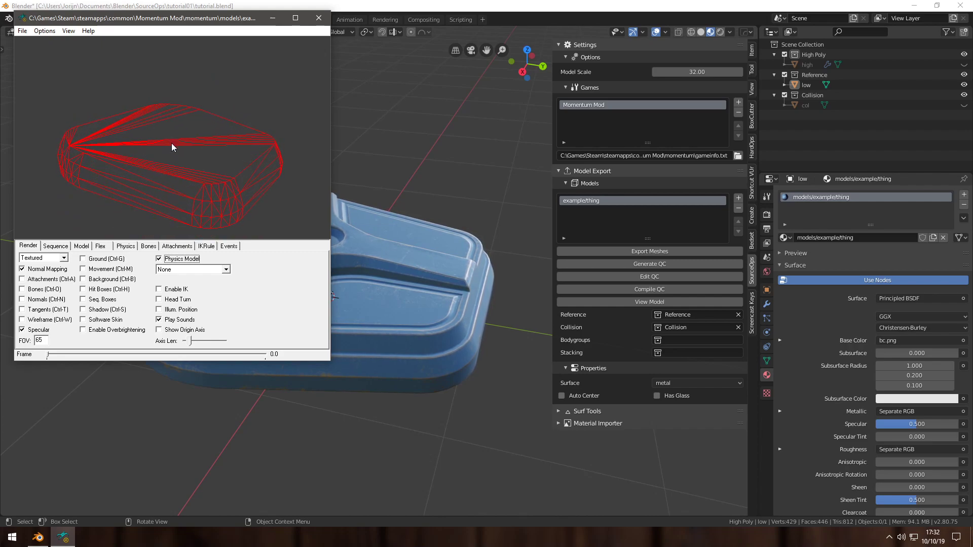
pyautogui.click(316, 18)
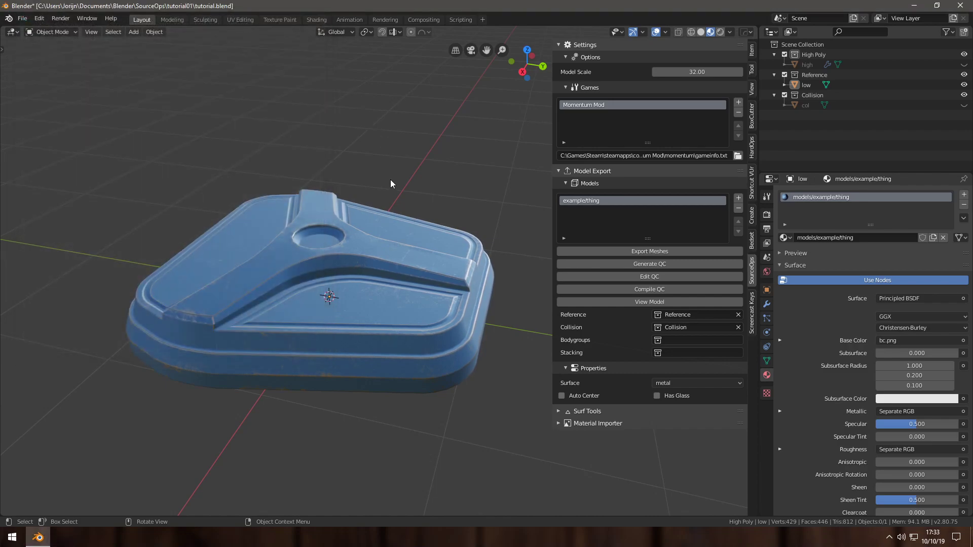
pyautogui.moveTo(404, 192)
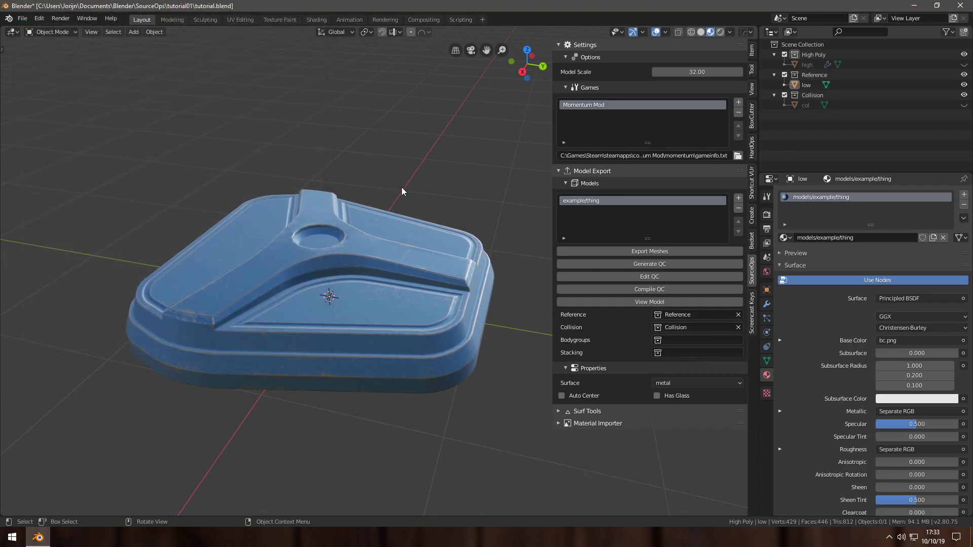
pyautogui.moveTo(419, 202)
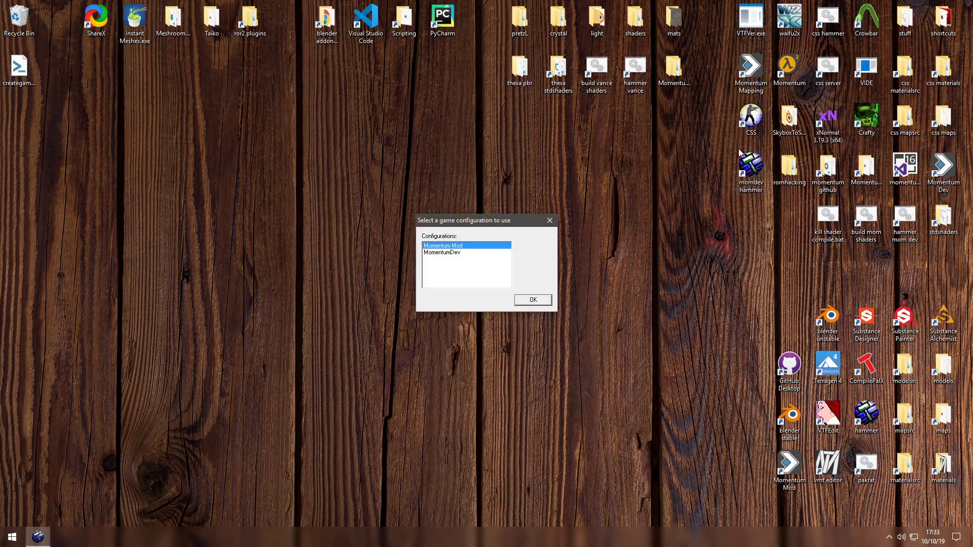
# Launch Hammer with the Momentum Mod config, start a new map and browse for the toolsnodraw texture
pyautogui.click(534, 300)
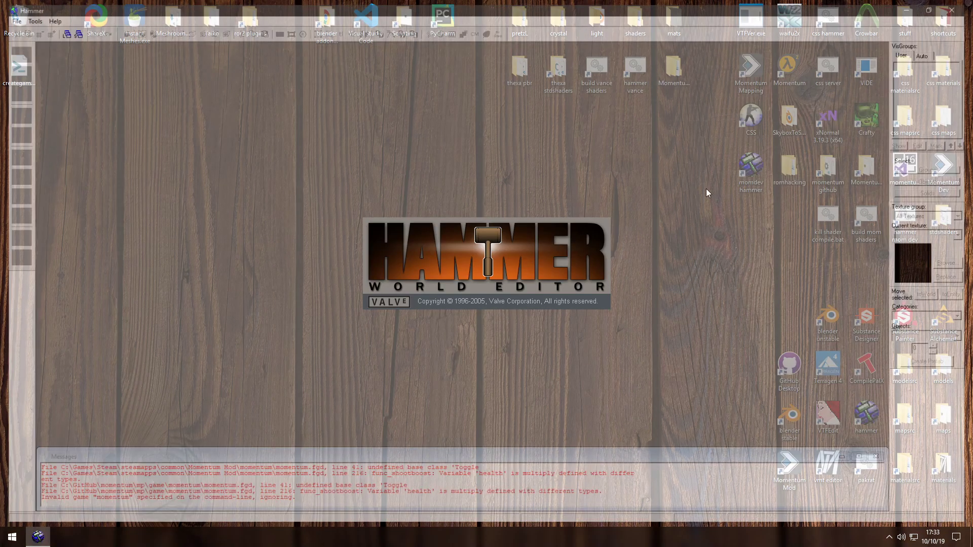
pyautogui.click(17, 21)
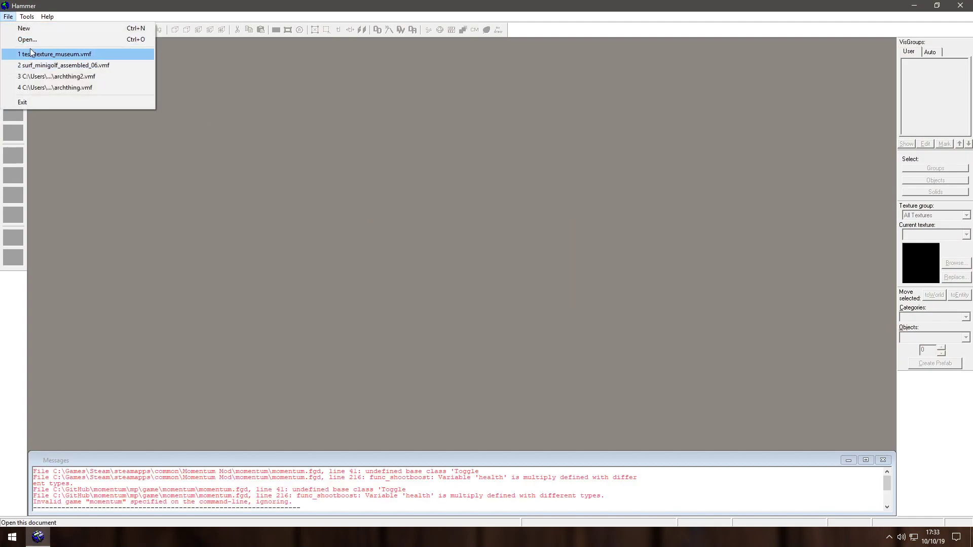
pyautogui.click(55, 53)
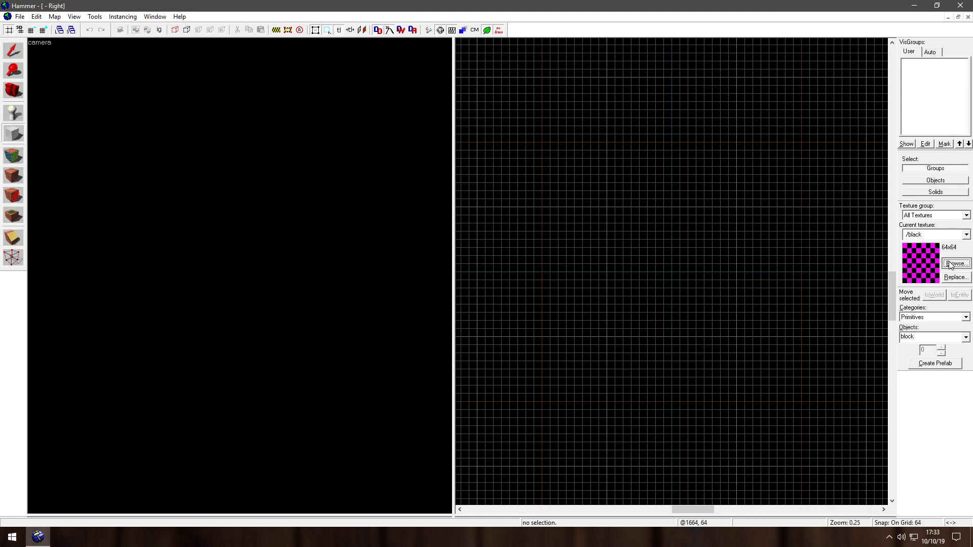
pyautogui.click(956, 261)
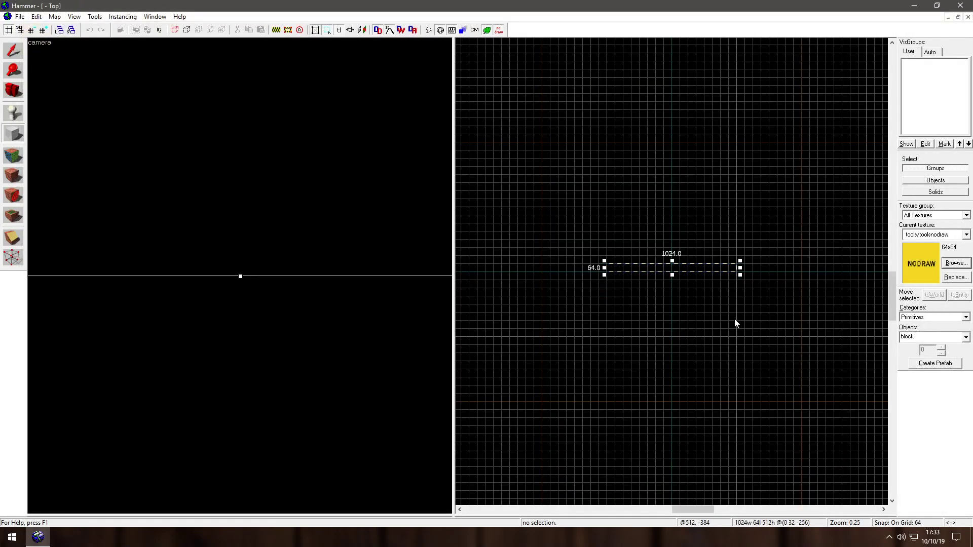
pyautogui.moveTo(488, 73)
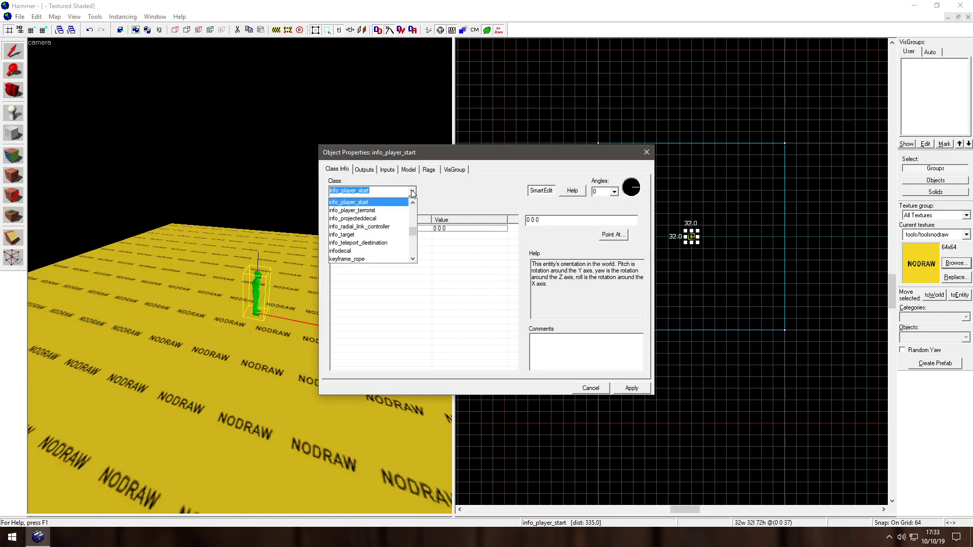
pyautogui.write('prop_static')
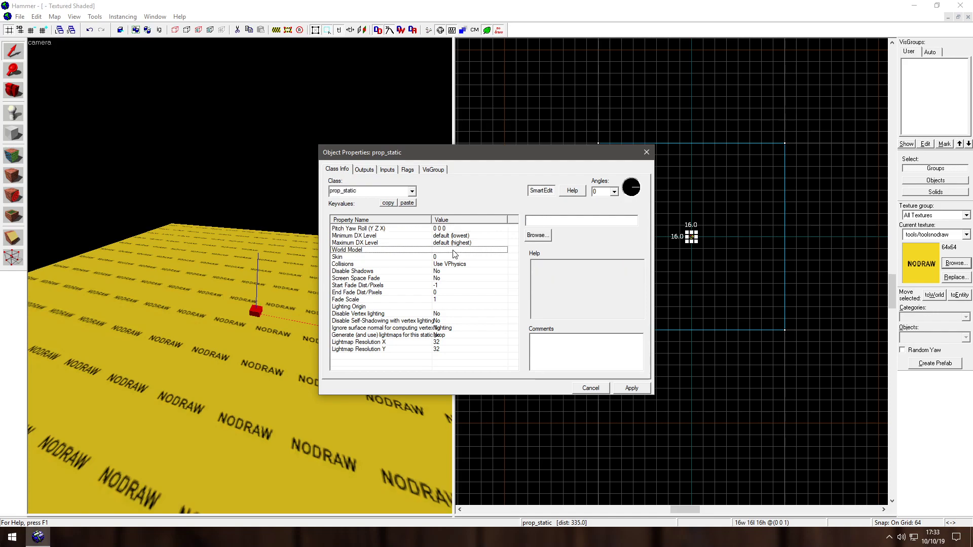
pyautogui.click(537, 235)
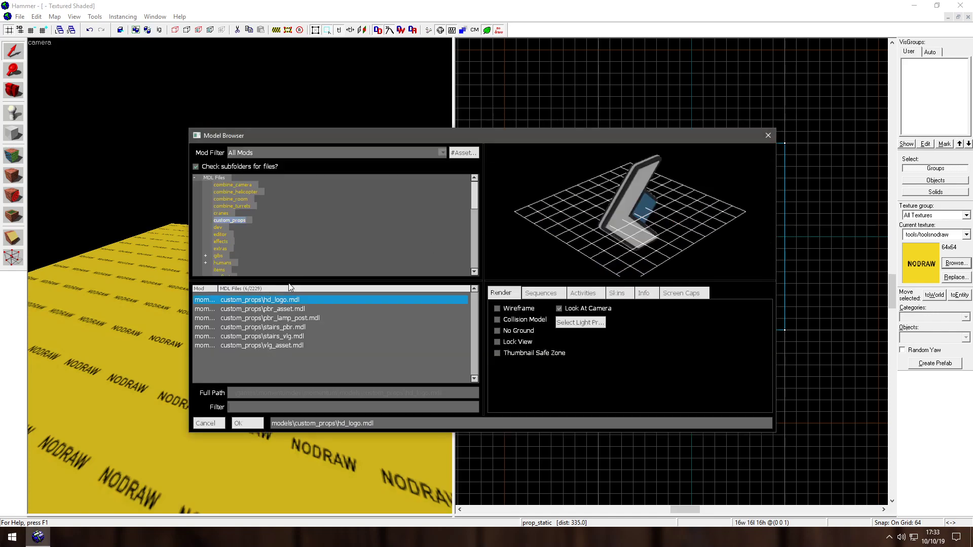
pyautogui.moveTo(249, 235)
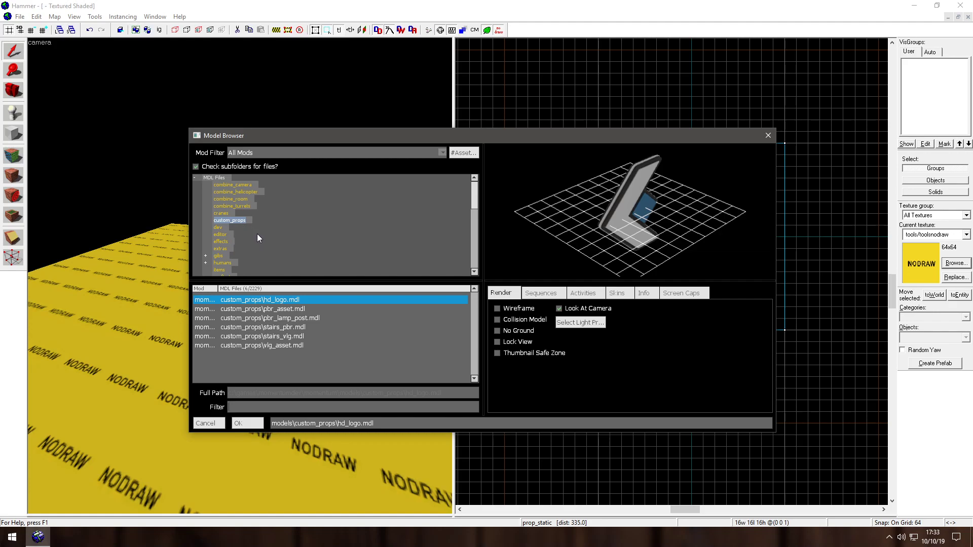
pyautogui.scroll(-3)
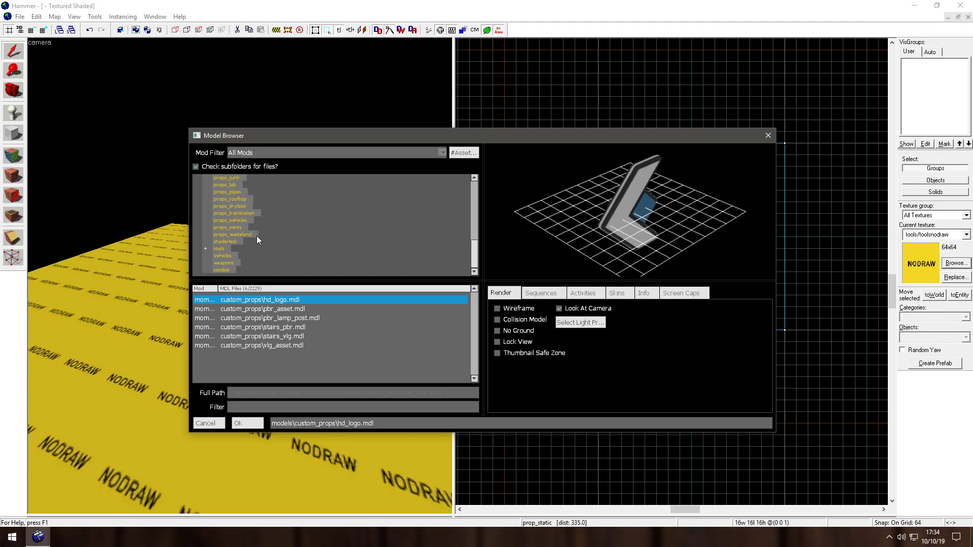
pyautogui.click(246, 424)
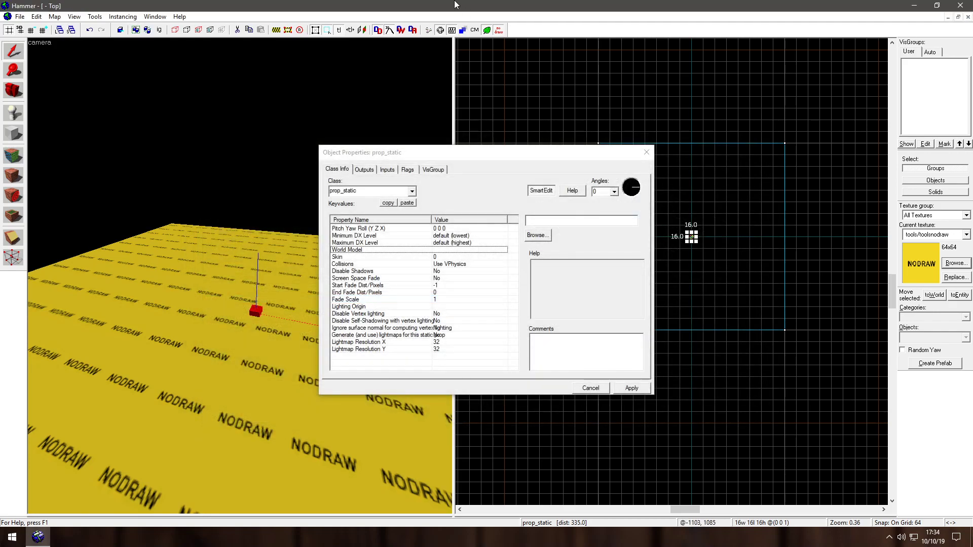
pyautogui.click(590, 388)
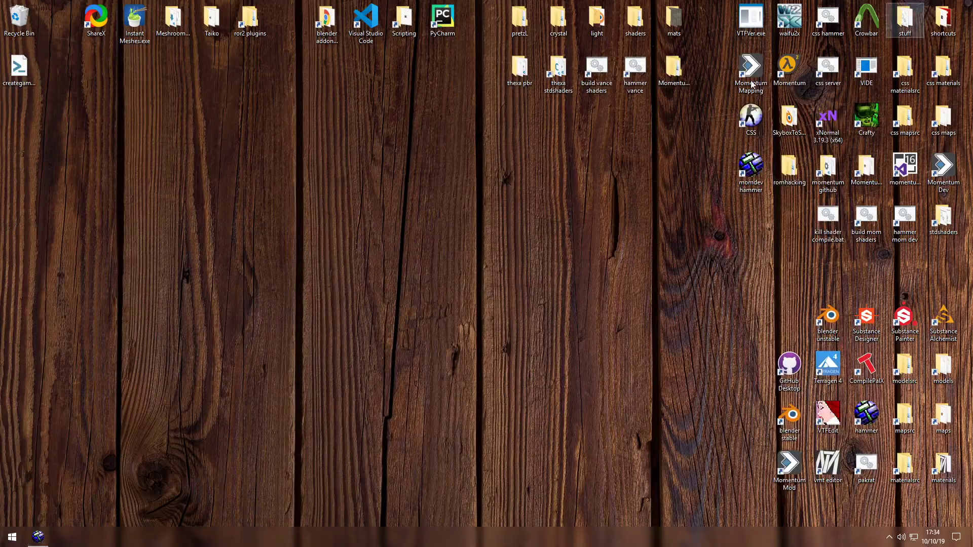
# Confirm the compiled thing model files exist in Momentum Mod's models\example folder
pyautogui.doubleClick(943, 366)
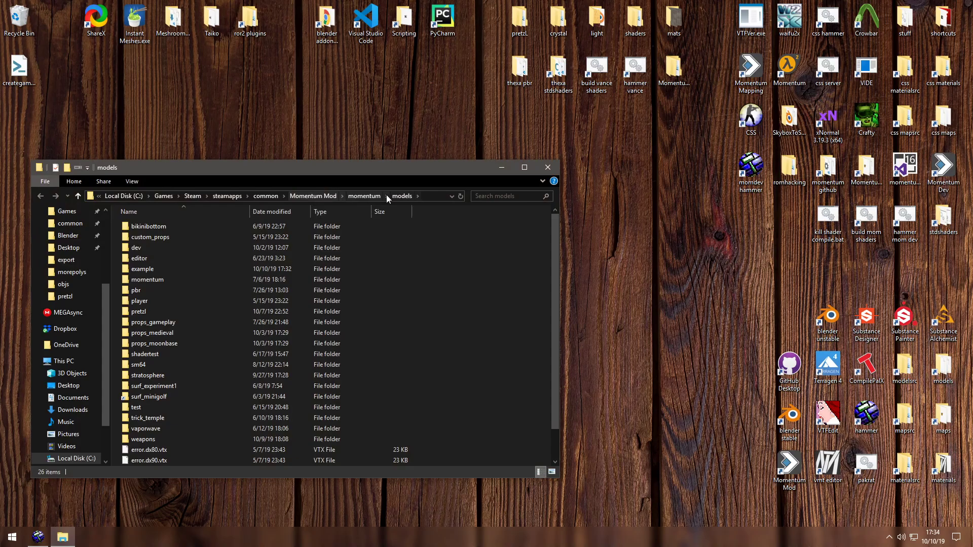
pyautogui.moveTo(147, 270)
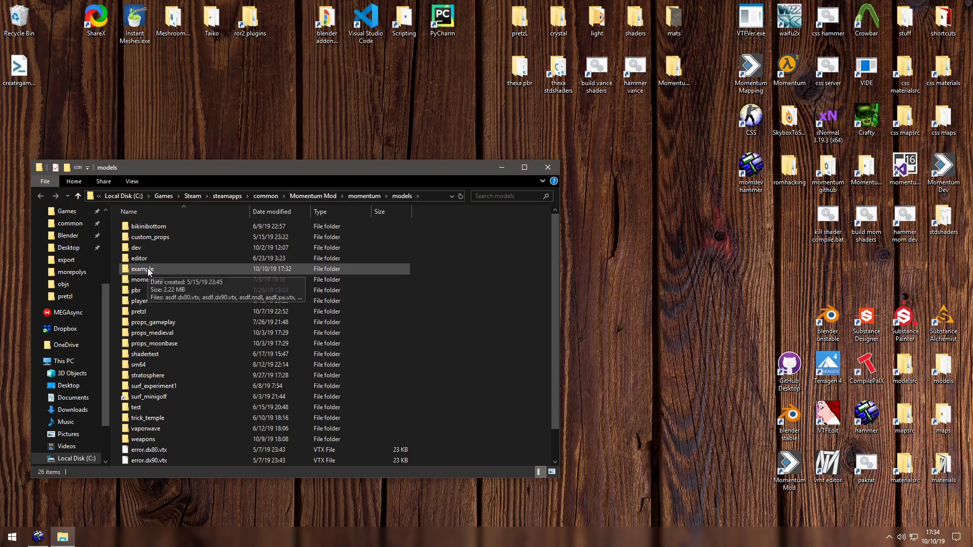
pyautogui.doubleClick(142, 268)
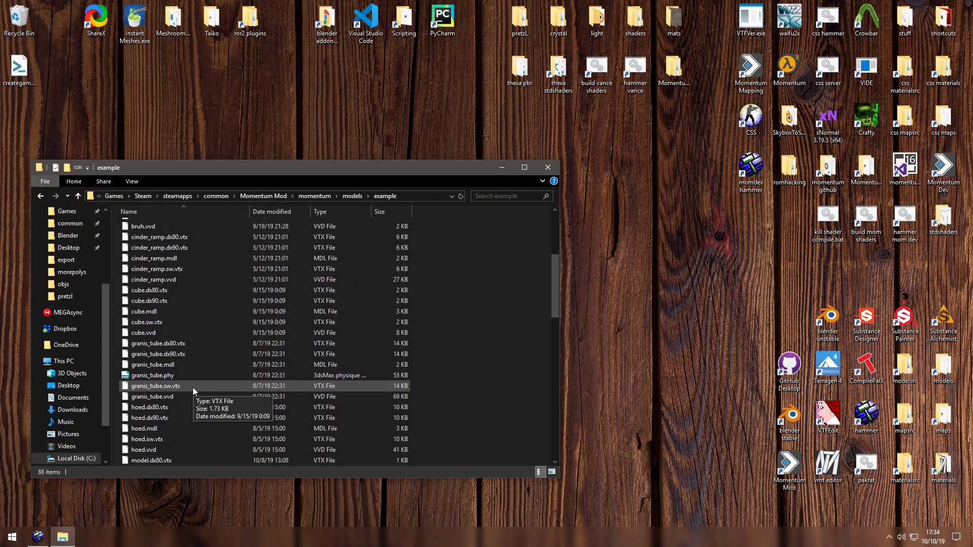
pyautogui.scroll(-3)
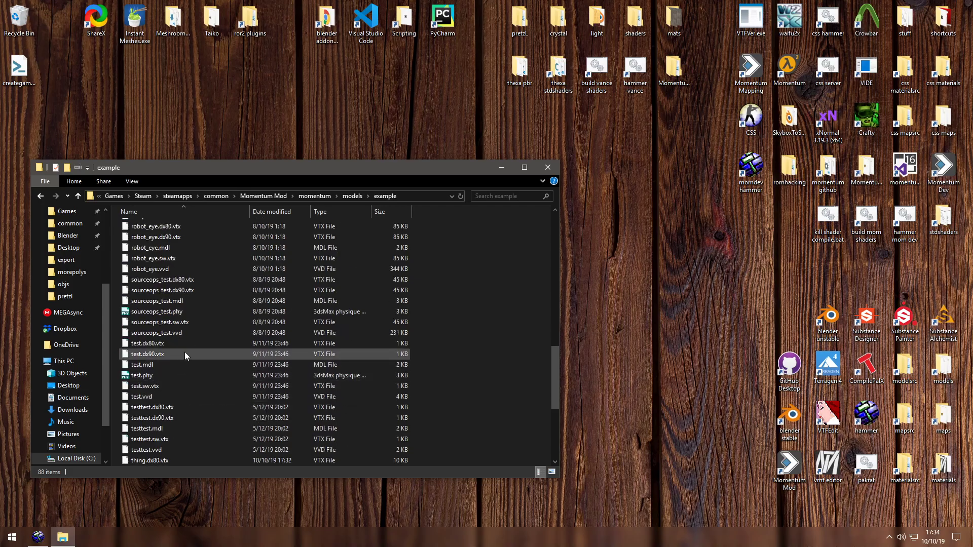
pyautogui.scroll(-3)
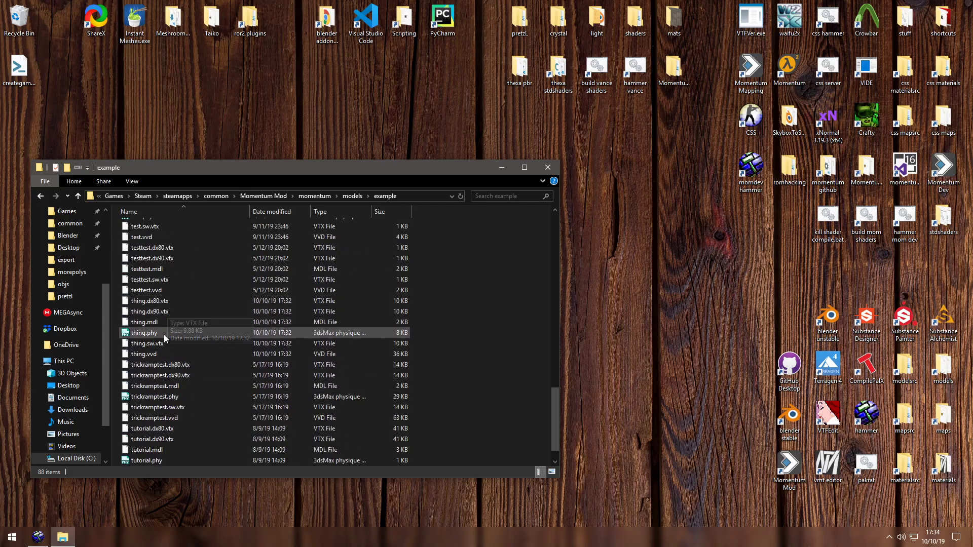
pyautogui.click(144, 332)
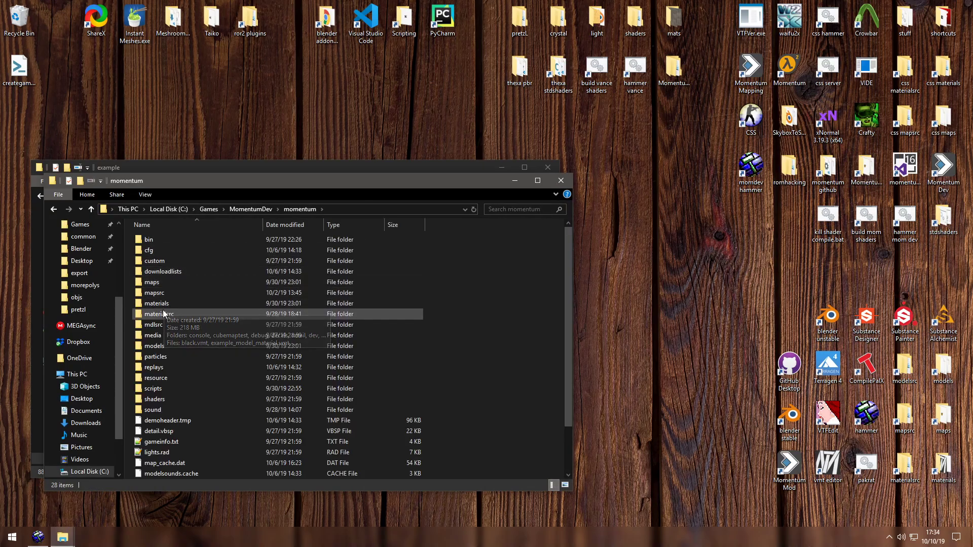
# Create a new folder named example under materials\models and enter it
pyautogui.doubleClick(156, 303)
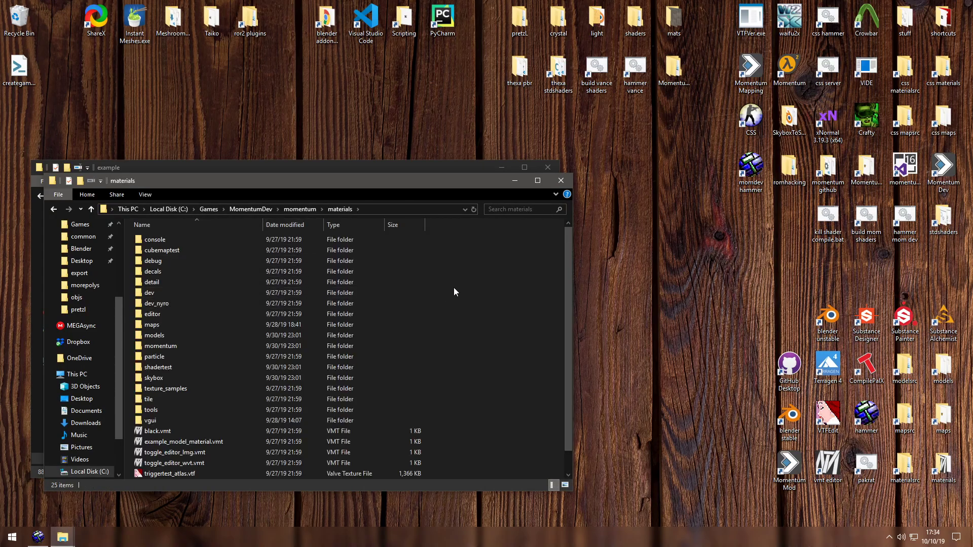
pyautogui.doubleClick(154, 335)
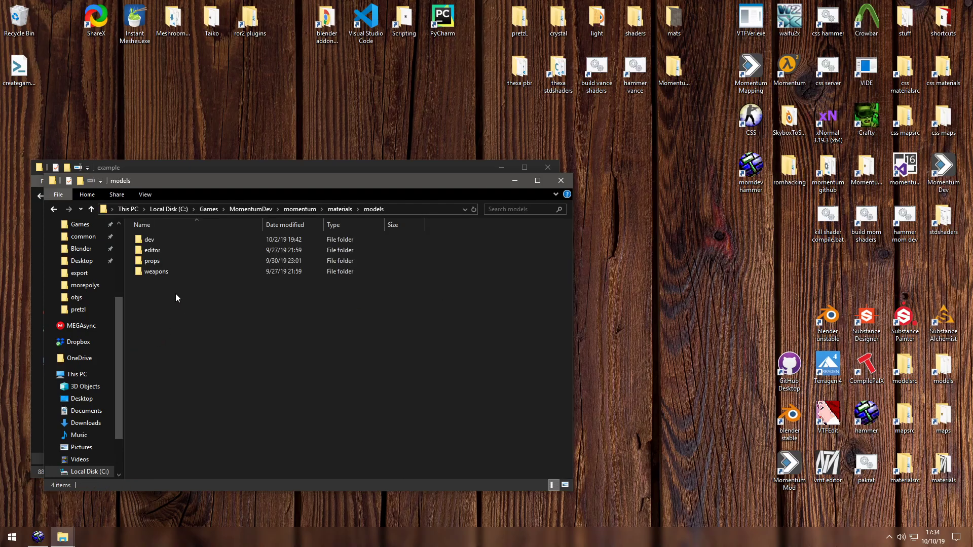
pyautogui.rightClick(178, 298)
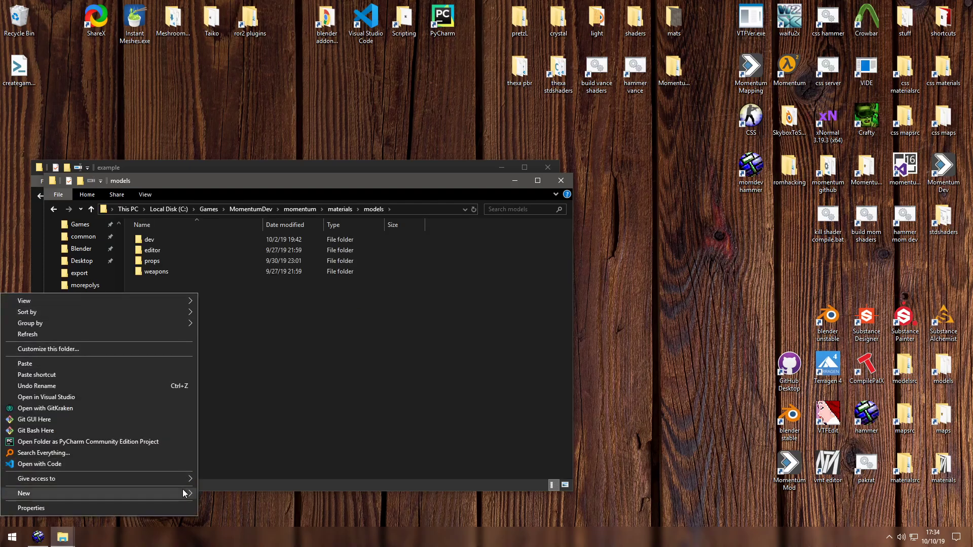
pyautogui.click(21, 495)
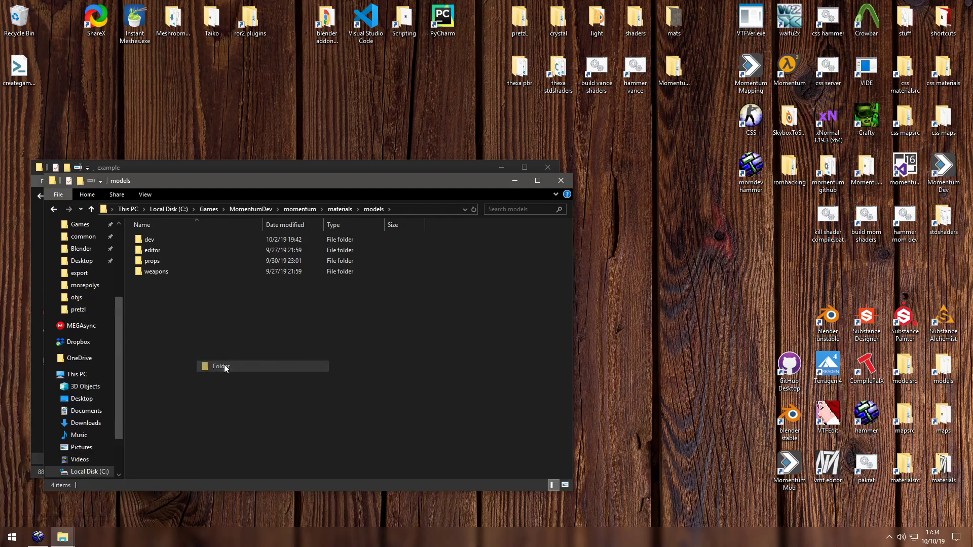
pyautogui.write('example')
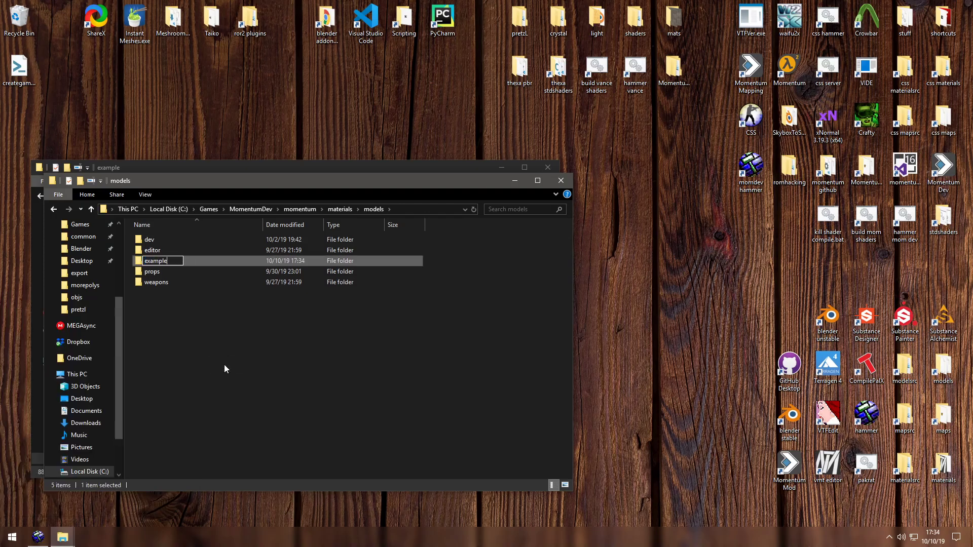
pyautogui.doubleClick(155, 260)
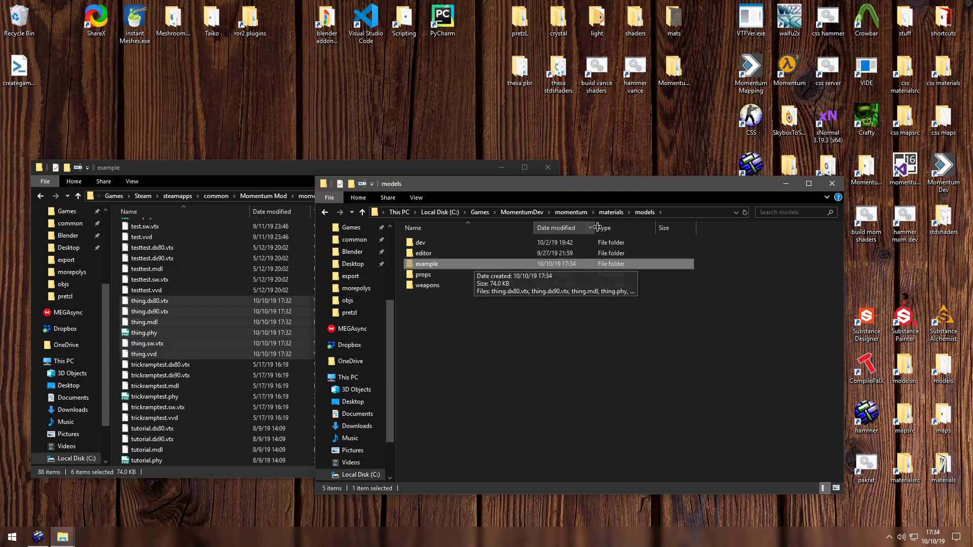
pyautogui.moveTo(594, 235)
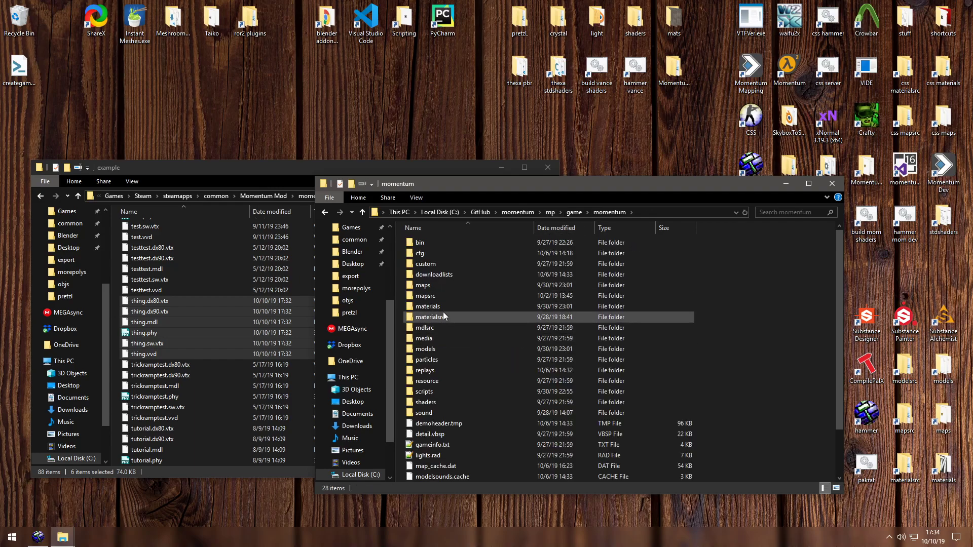
# Look through the dev game's materials folder and jump back to the mod's materials folder
pyautogui.doubleClick(425, 349)
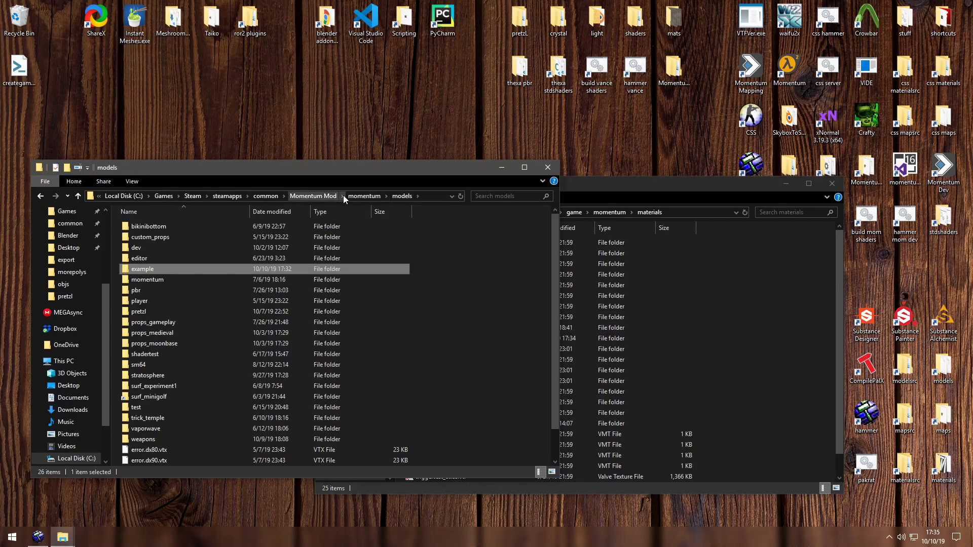
pyautogui.click(403, 196)
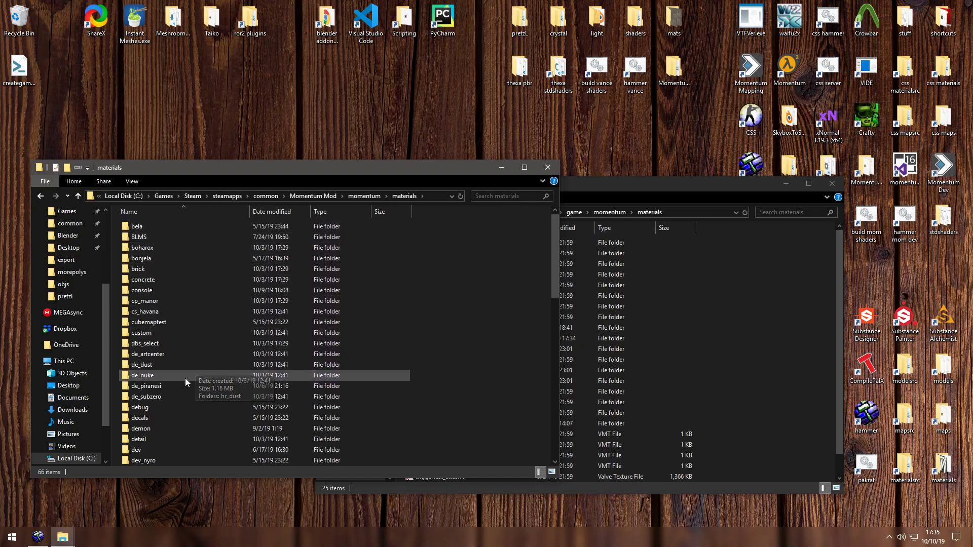
pyautogui.scroll(-3)
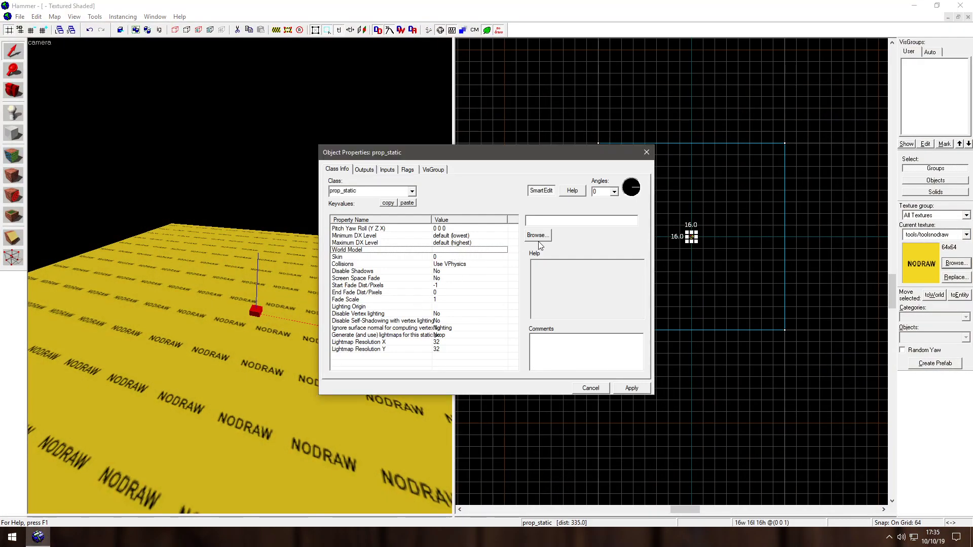
# Set the prop_static's World Model to example/thing.mdl via the Model Browser and close its properties
pyautogui.write('e')
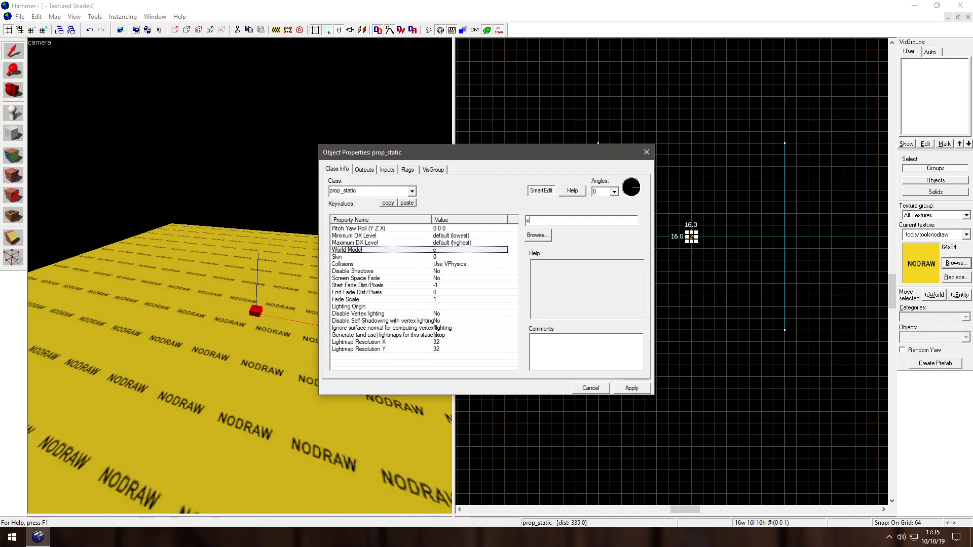
pyautogui.write('xample/thing.mdl')
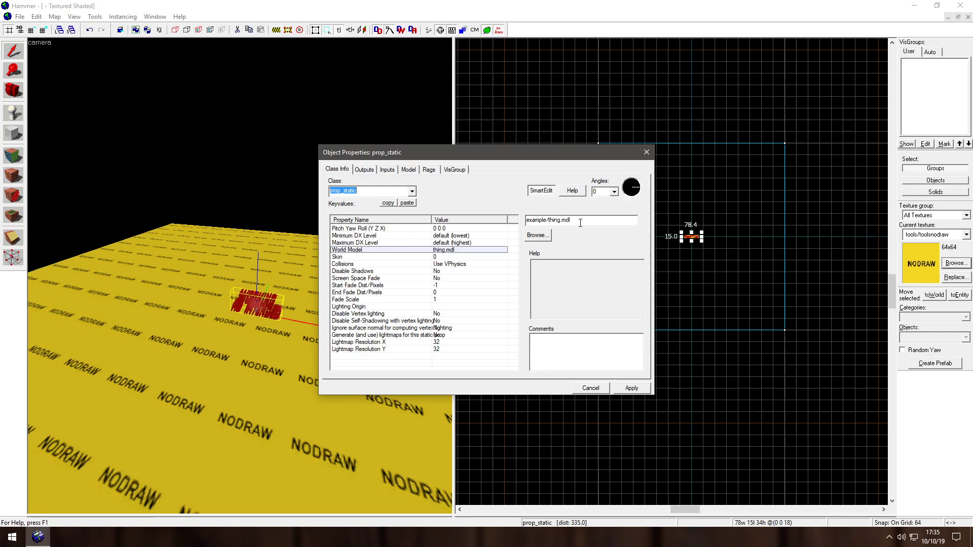
pyautogui.click(537, 235)
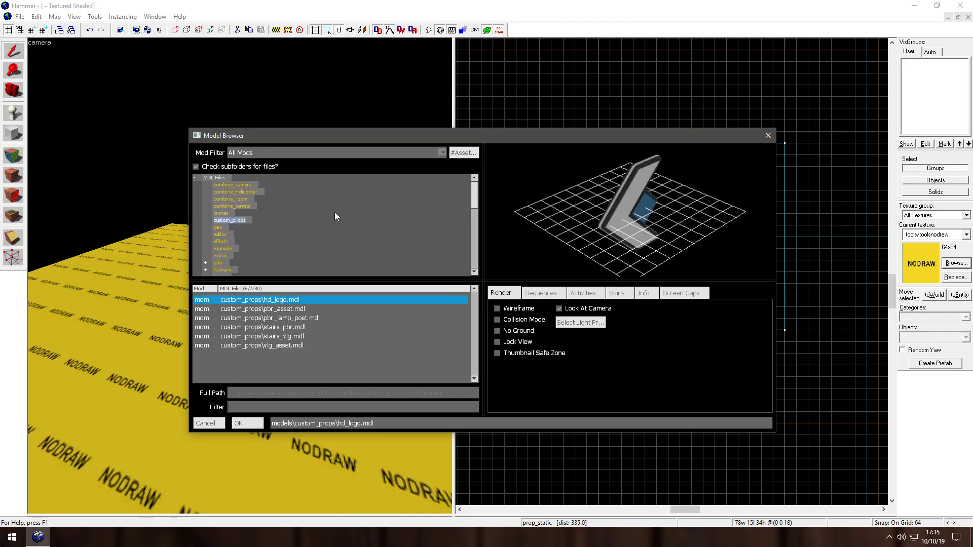
pyautogui.click(223, 249)
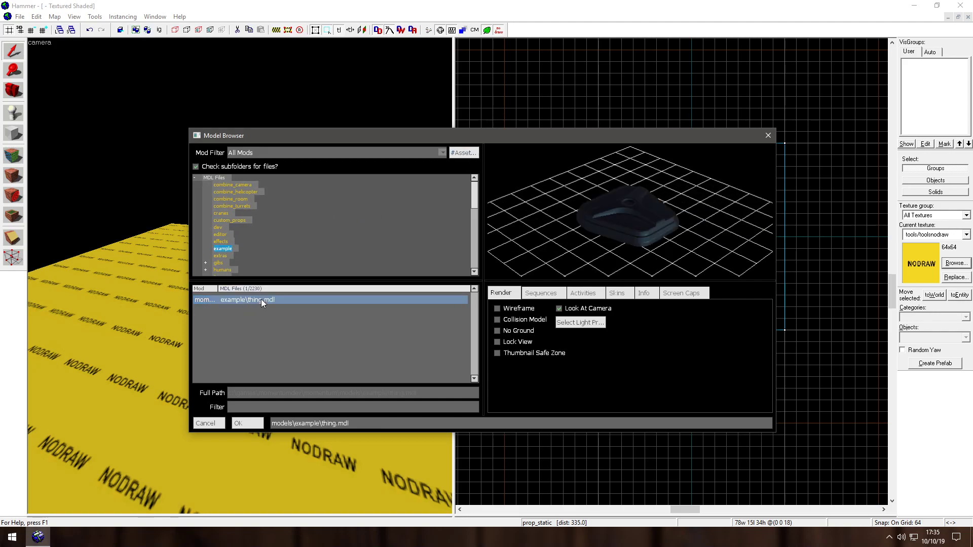
pyautogui.click(237, 424)
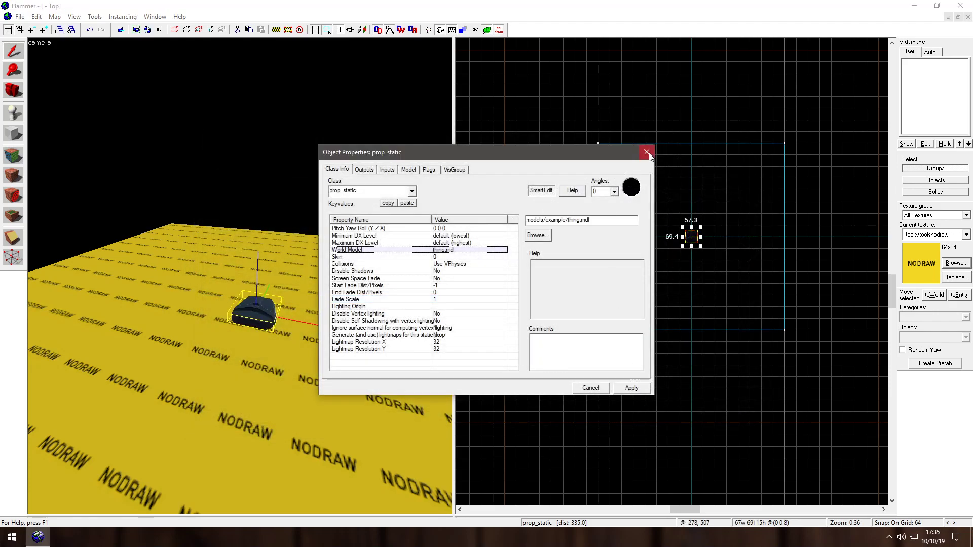
pyautogui.click(646, 152)
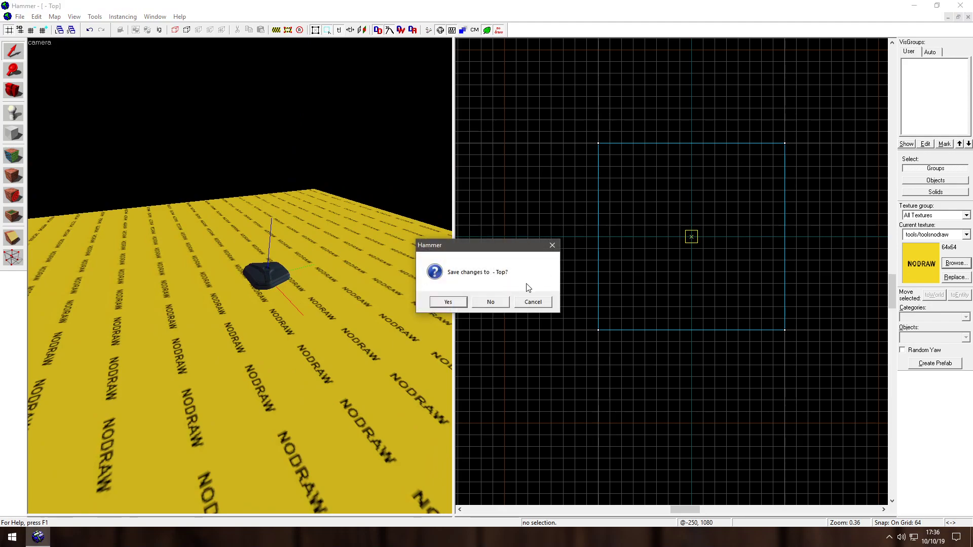
# Answer the Save changes prompt so Hammer exits to the desktop
pyautogui.click(490, 302)
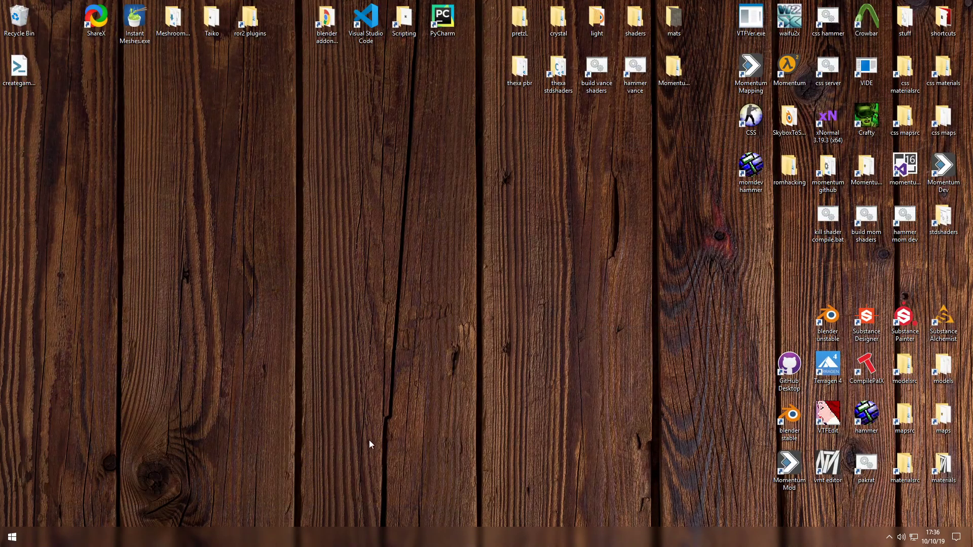